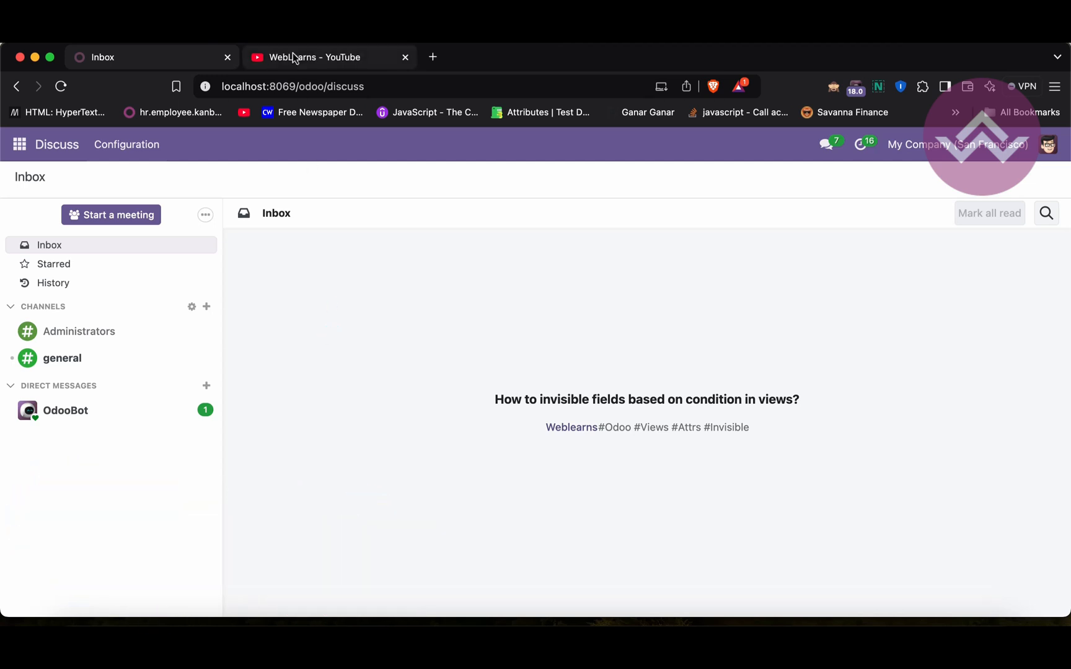
# Switch to the WebLearns YouTube tab and browse its Odoo 17 and 18 playlists
pyautogui.click(314, 56)
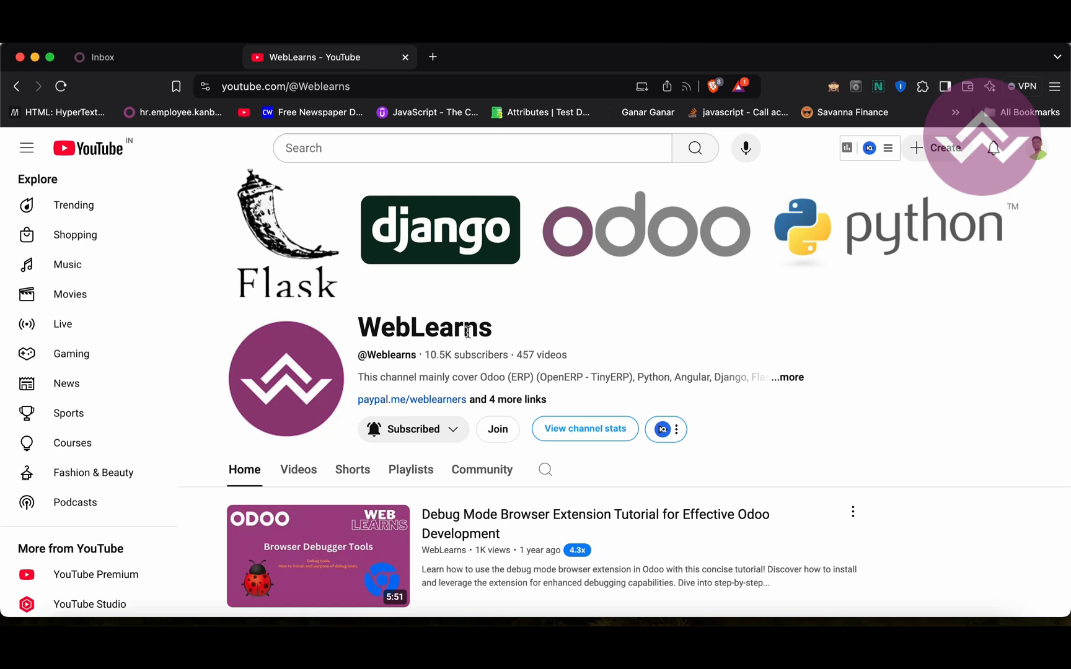
pyautogui.scroll(-3)
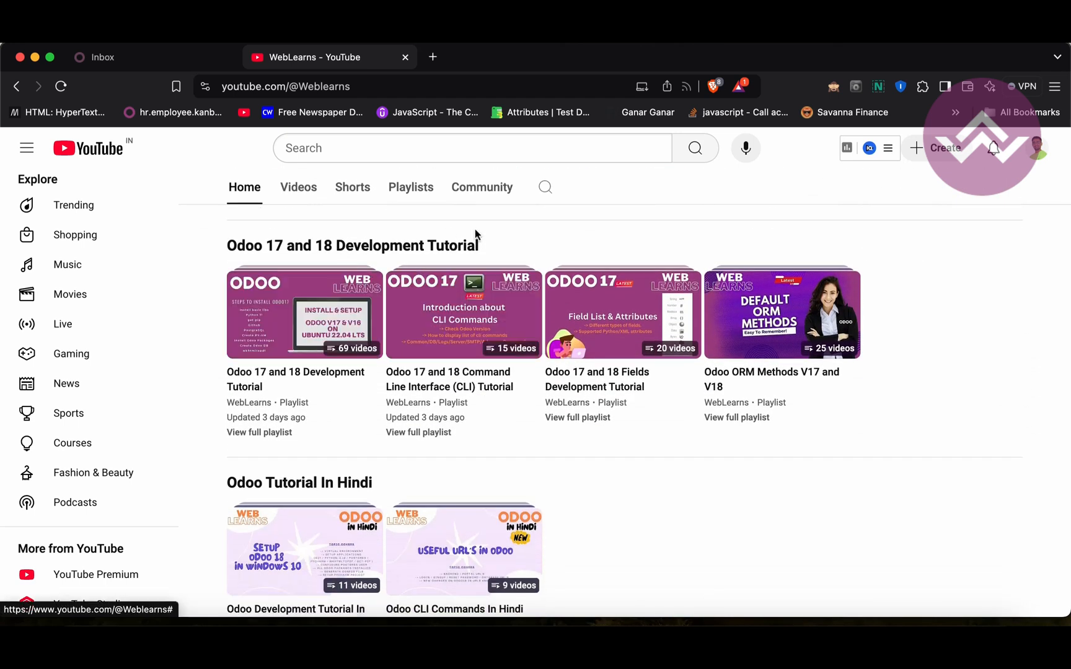
pyautogui.moveTo(303, 313)
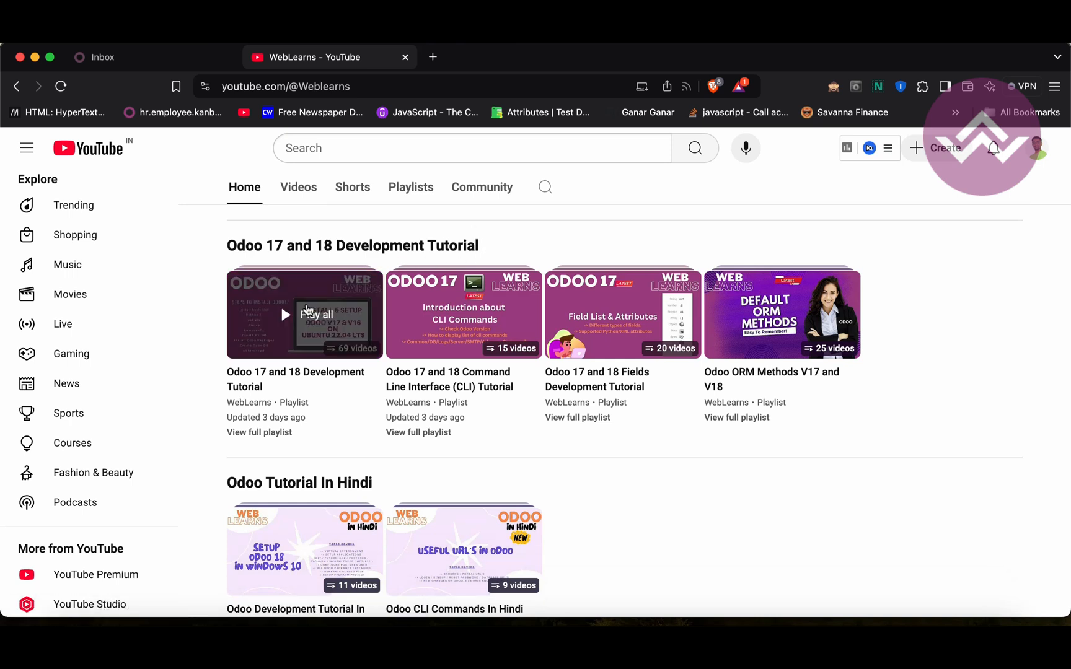
pyautogui.moveTo(324, 328)
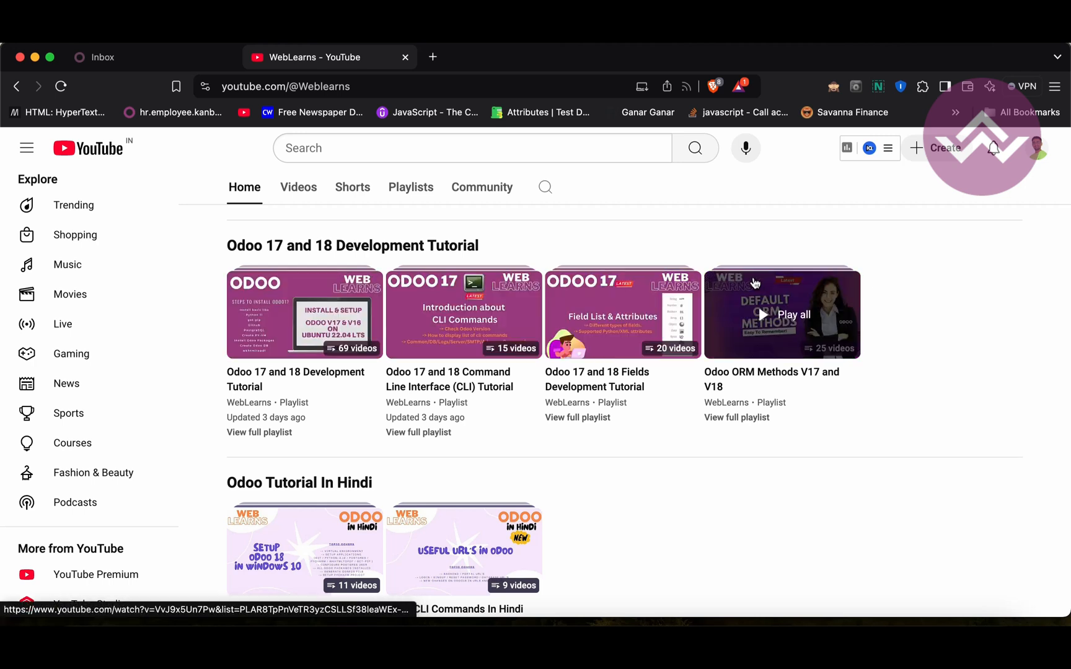
pyautogui.scroll(-3)
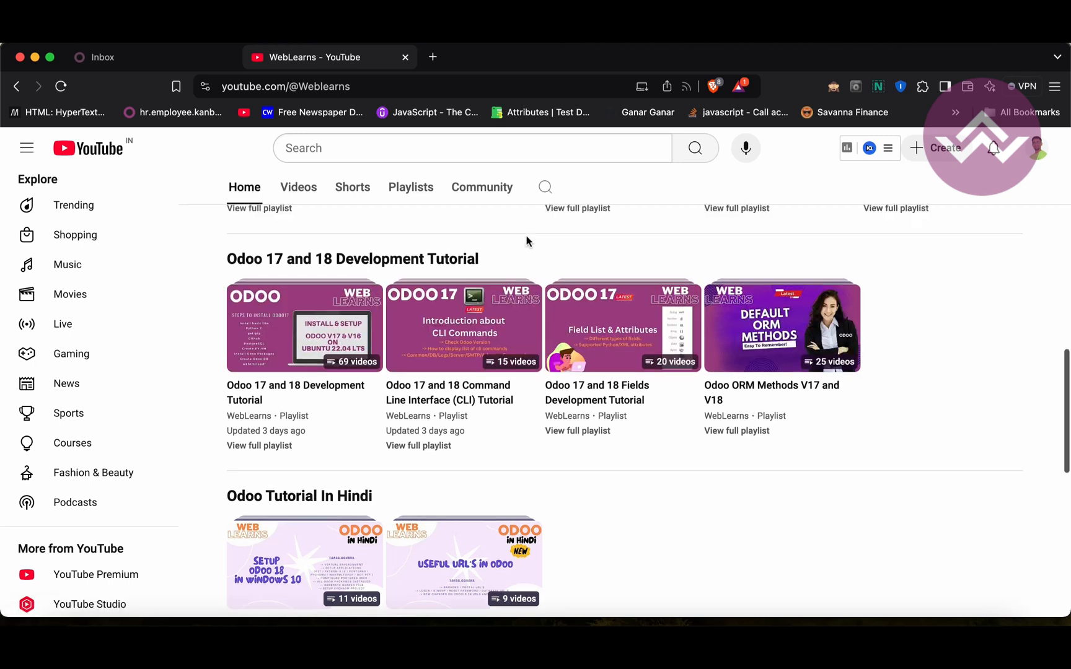
pyautogui.scroll(3)
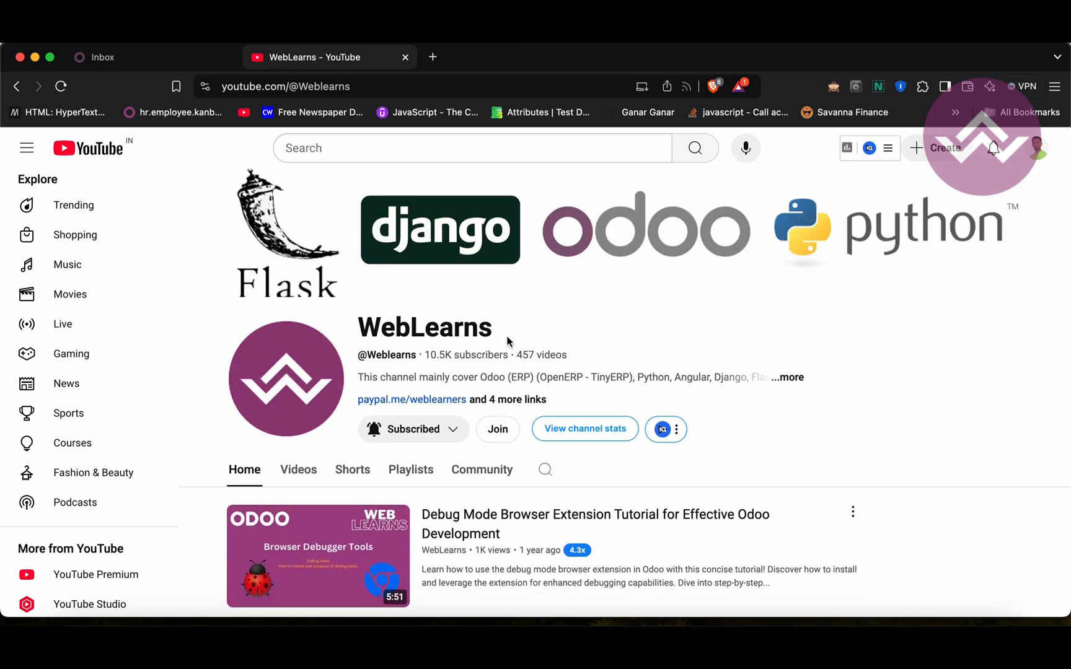
pyautogui.moveTo(509, 341)
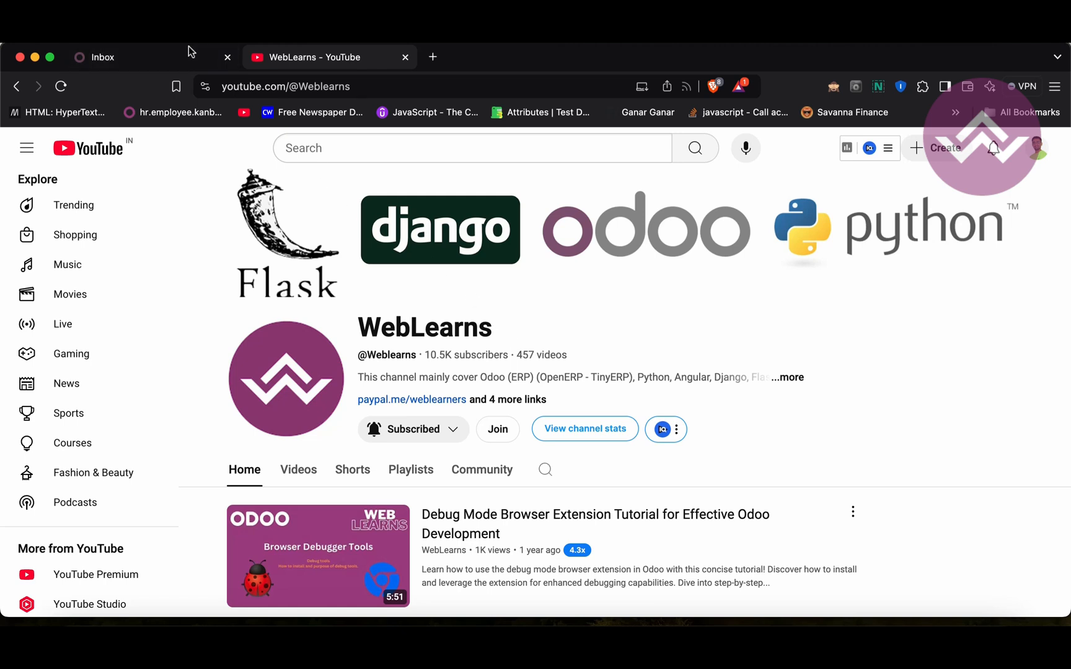
# From the Odoo tab, open the Student app's Weblearns School List
pyautogui.click(102, 57)
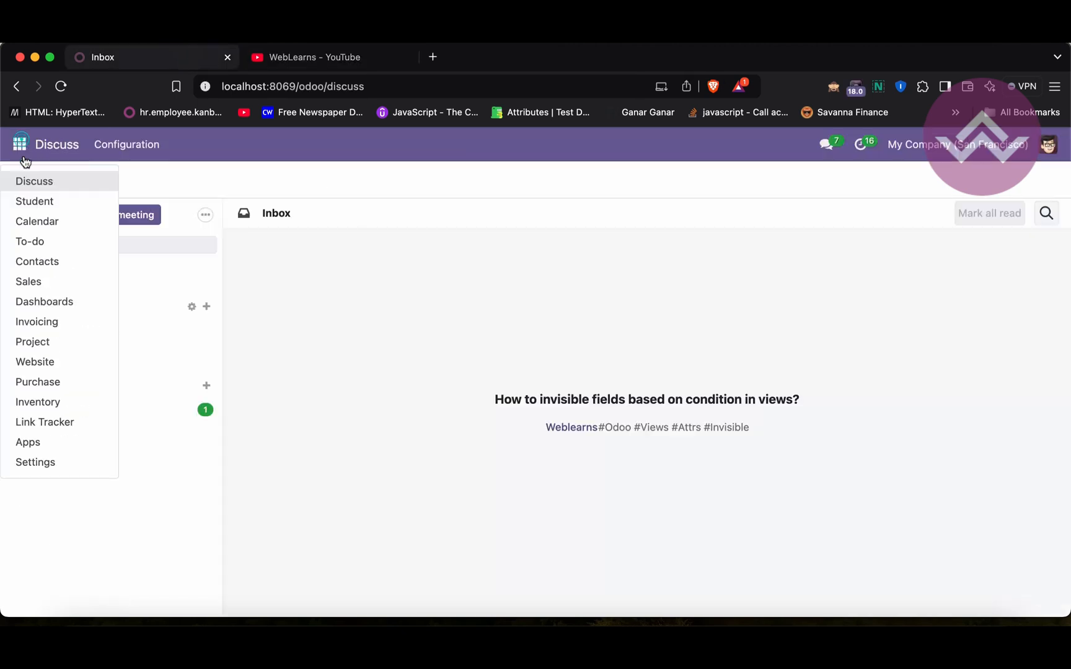
pyautogui.click(34, 201)
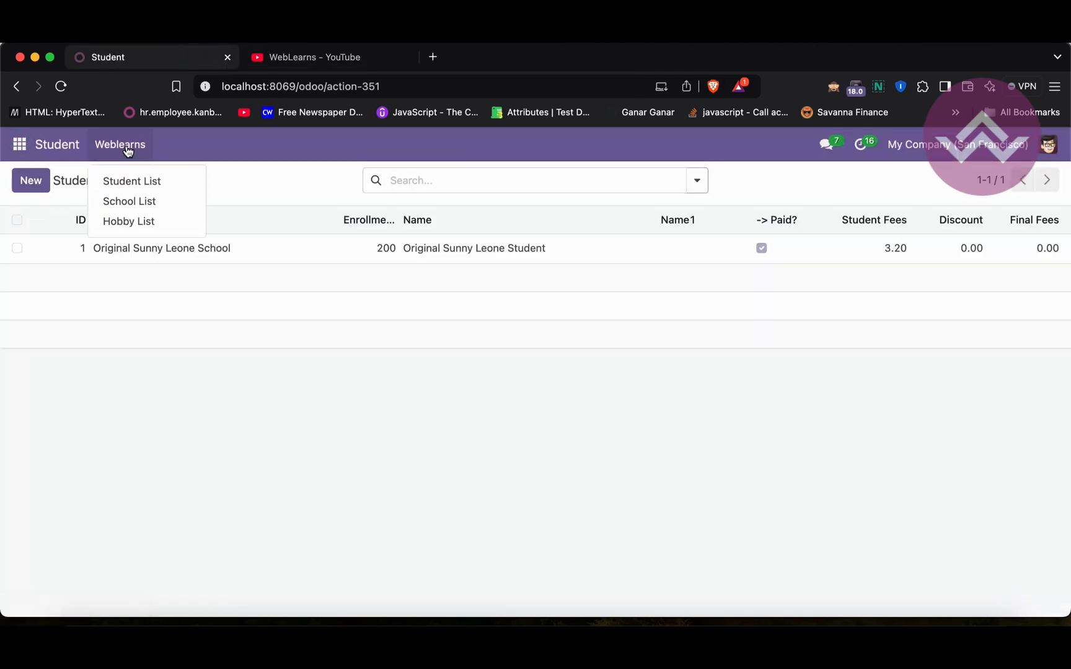
pyautogui.click(128, 201)
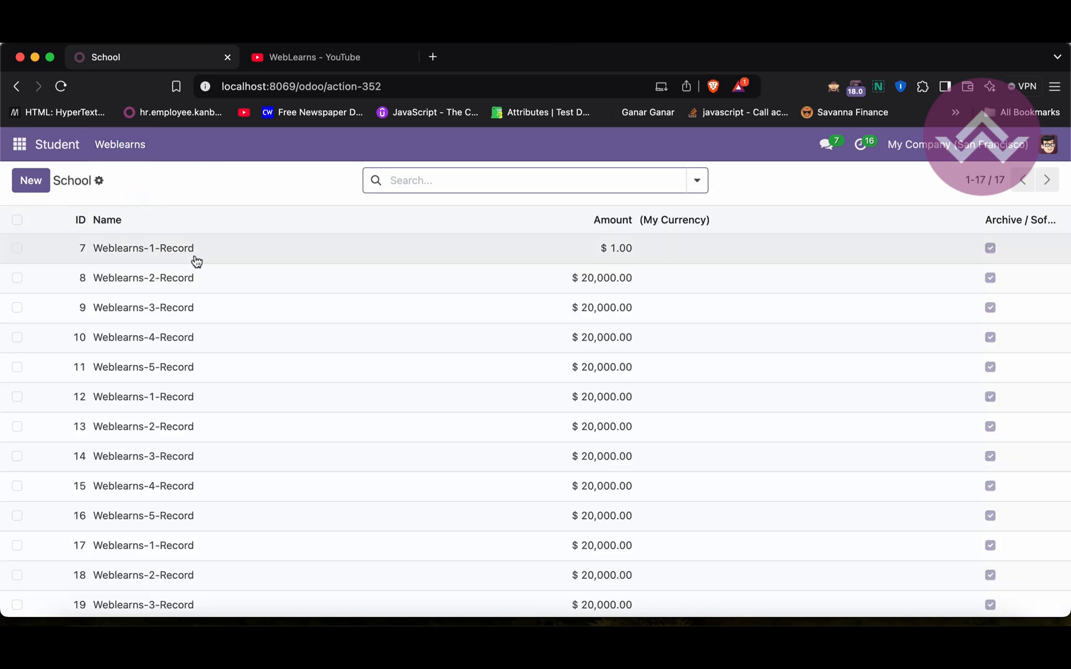
pyautogui.click(143, 248)
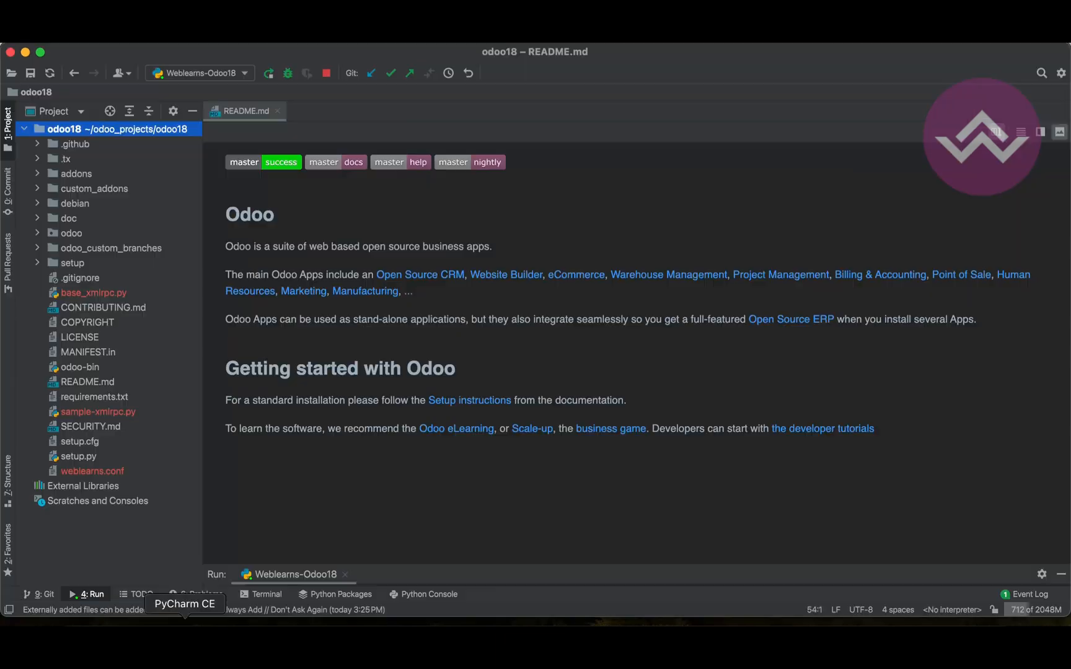
# Open student/views/school_view.xml and add a 'readonly attribute example' comment
pyautogui.click(94, 188)
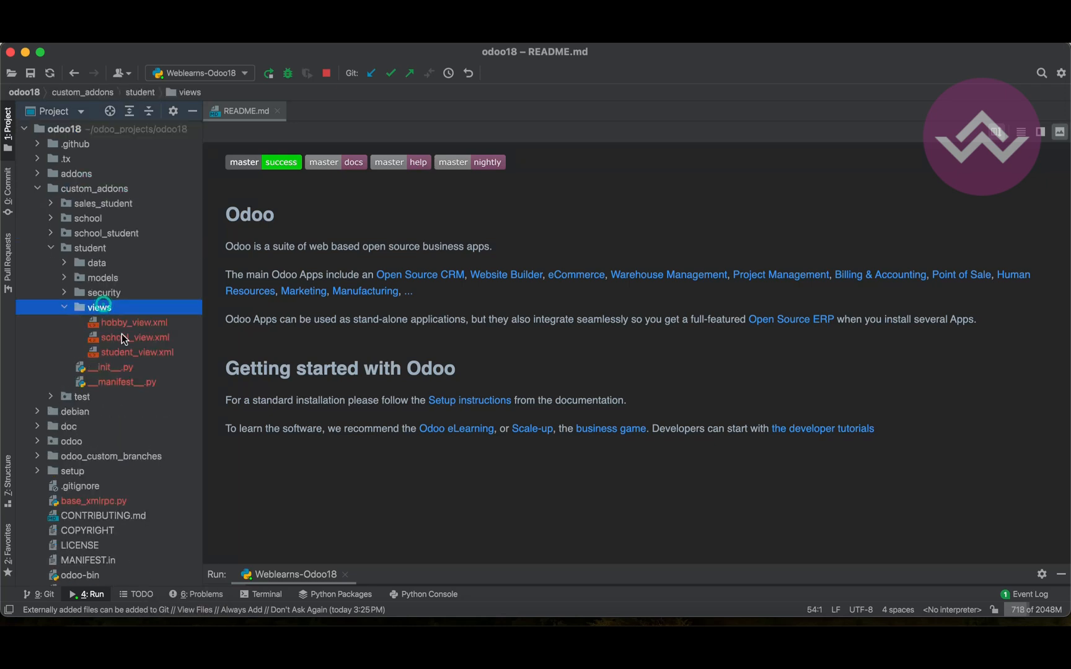
pyautogui.doubleClick(134, 337)
pyautogui.write('This is for')
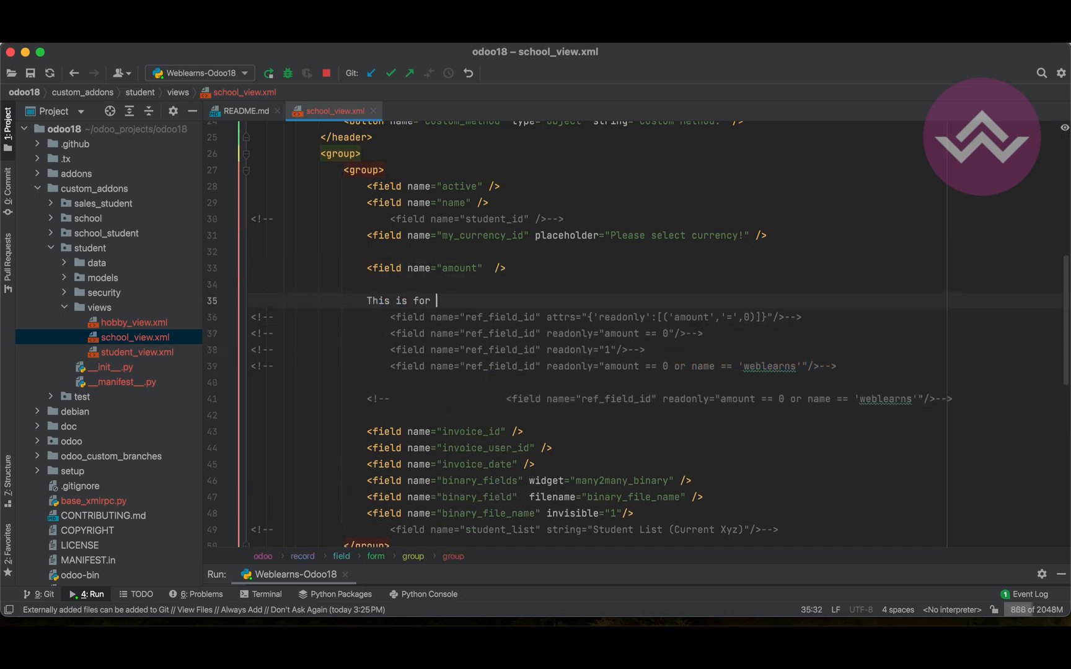
pyautogui.write('n')
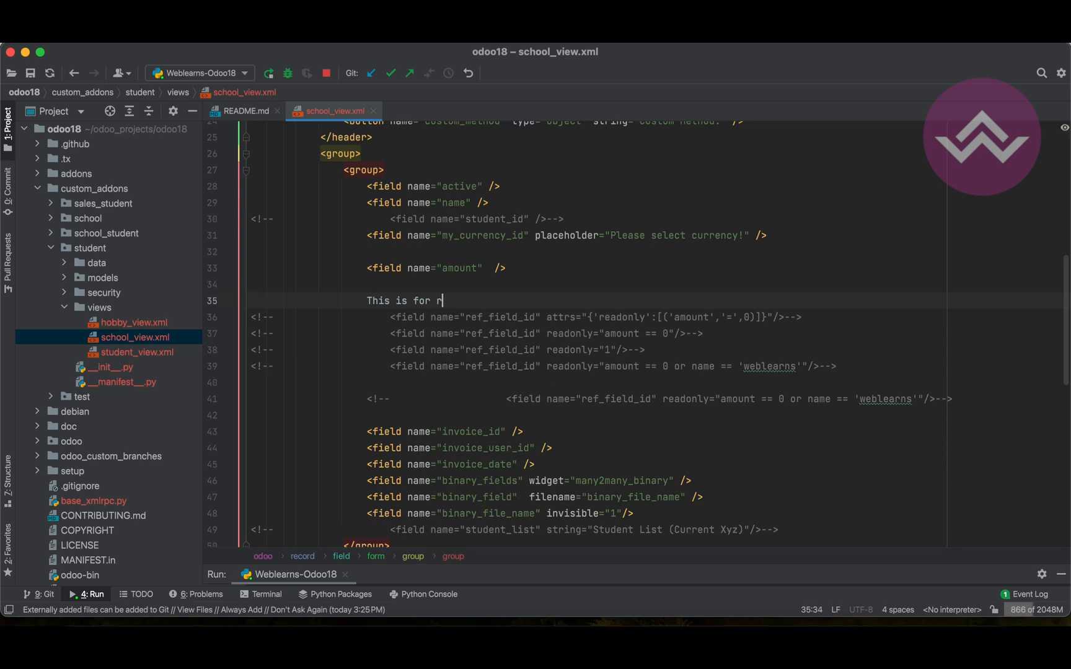
pyautogui.write('eadonly a')
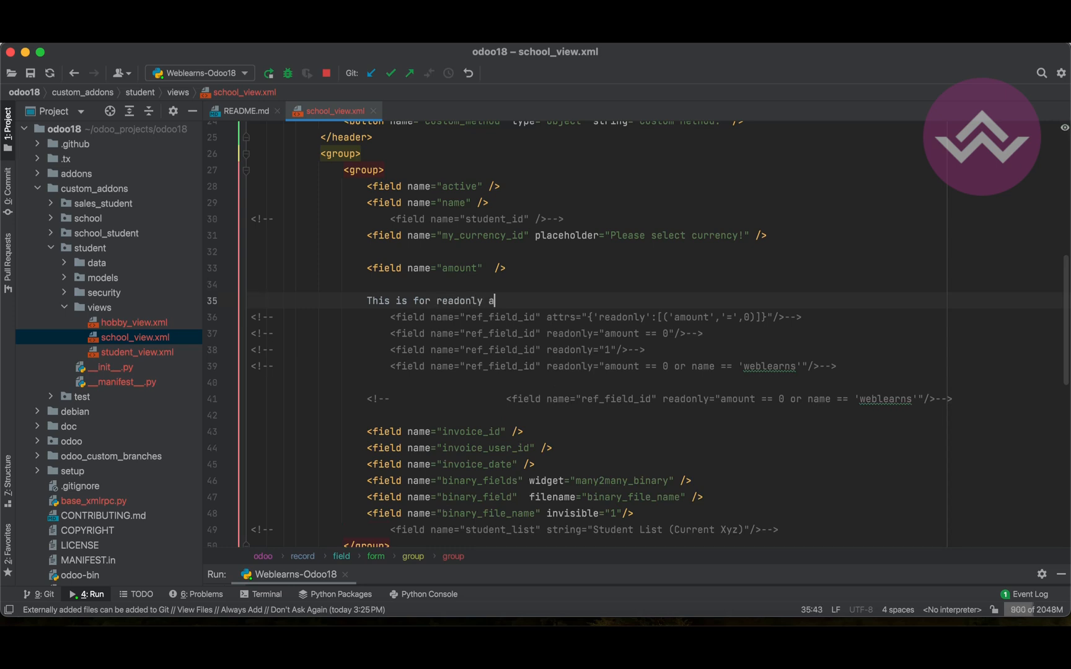
pyautogui.write('ttribute exam')
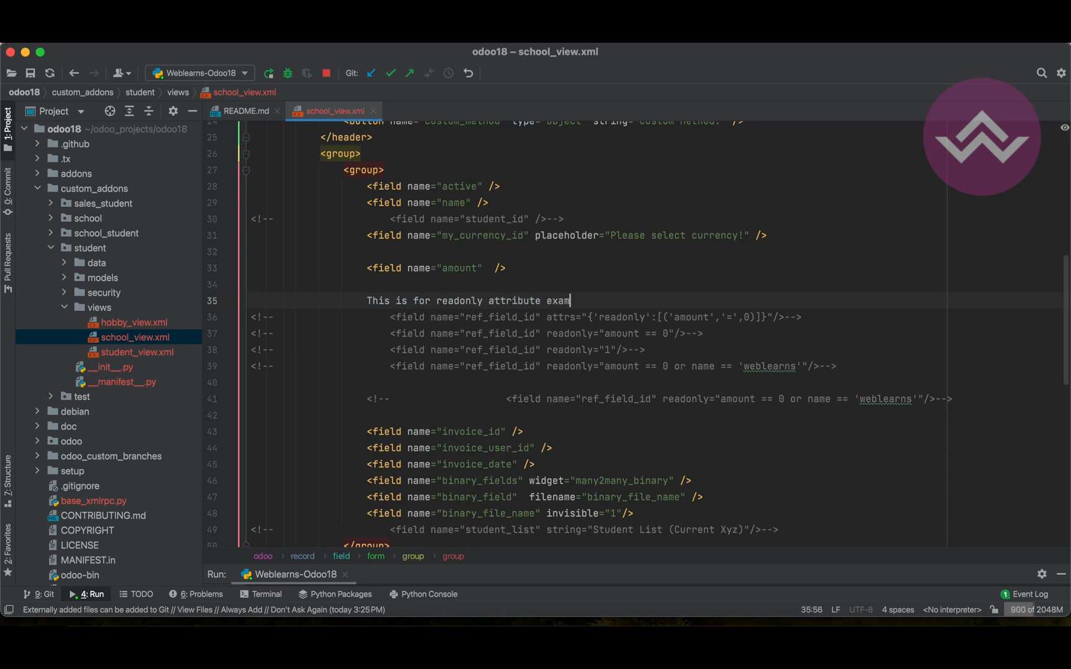
pyautogui.write('ple-->')
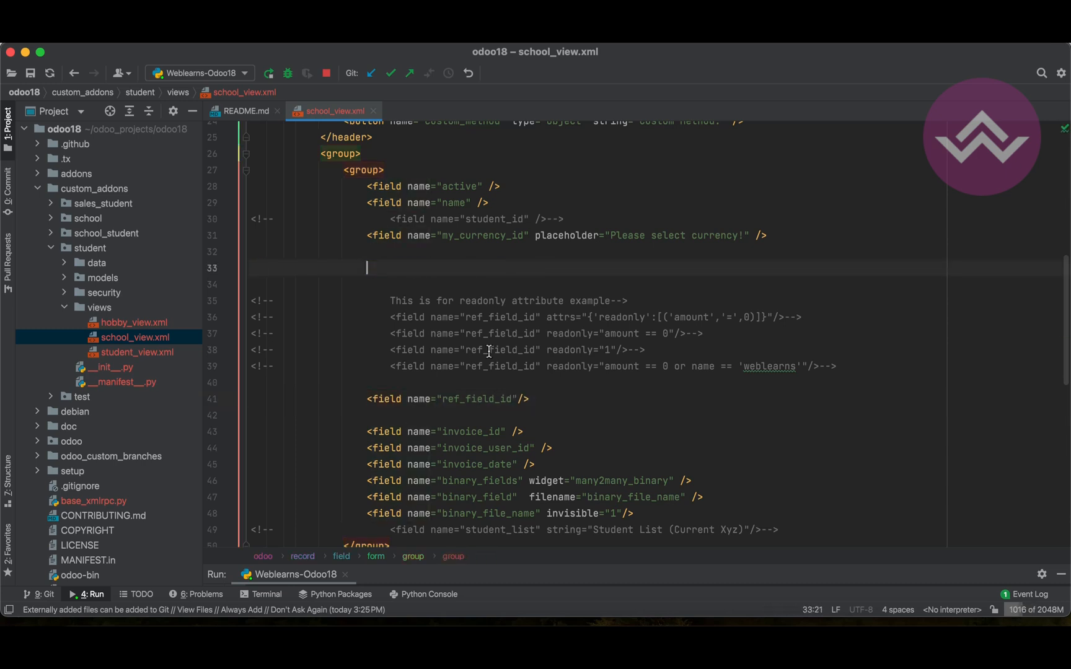
# Add an amount field and give ref_field_id attrs invisible when amount = 0
pyautogui.write('<field name="amount" />')
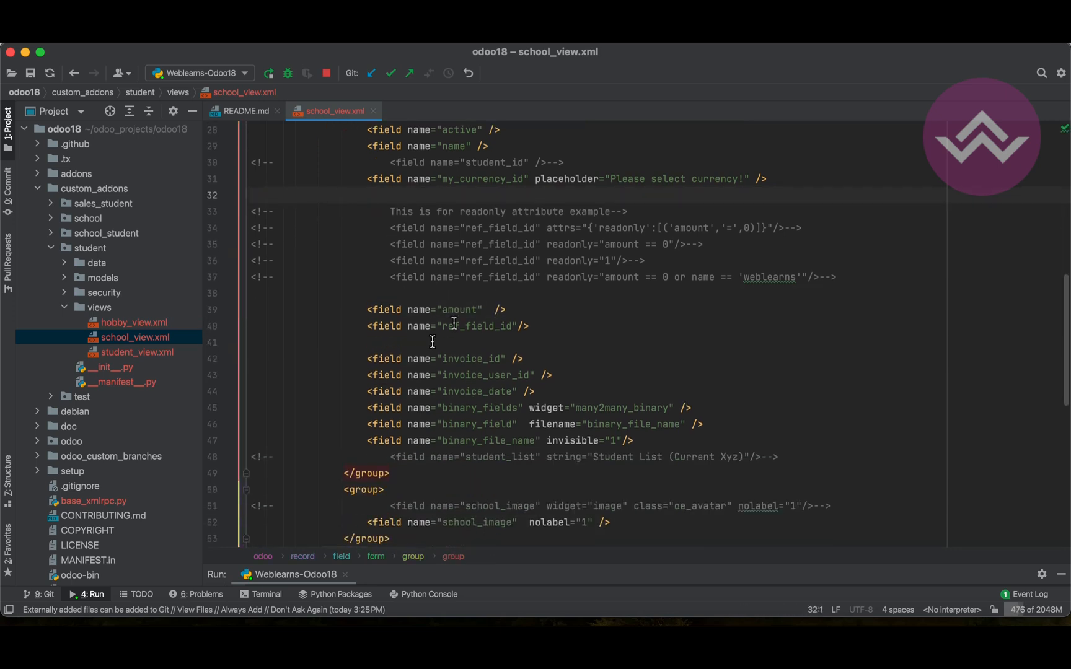
pyautogui.scroll(-3)
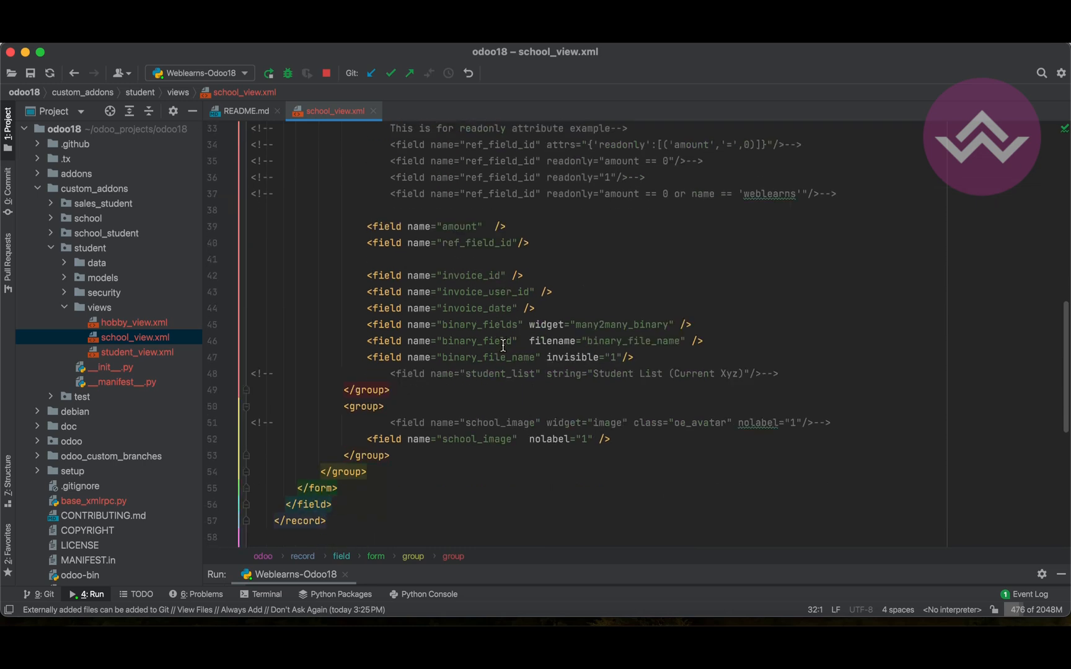
pyautogui.scroll(-3)
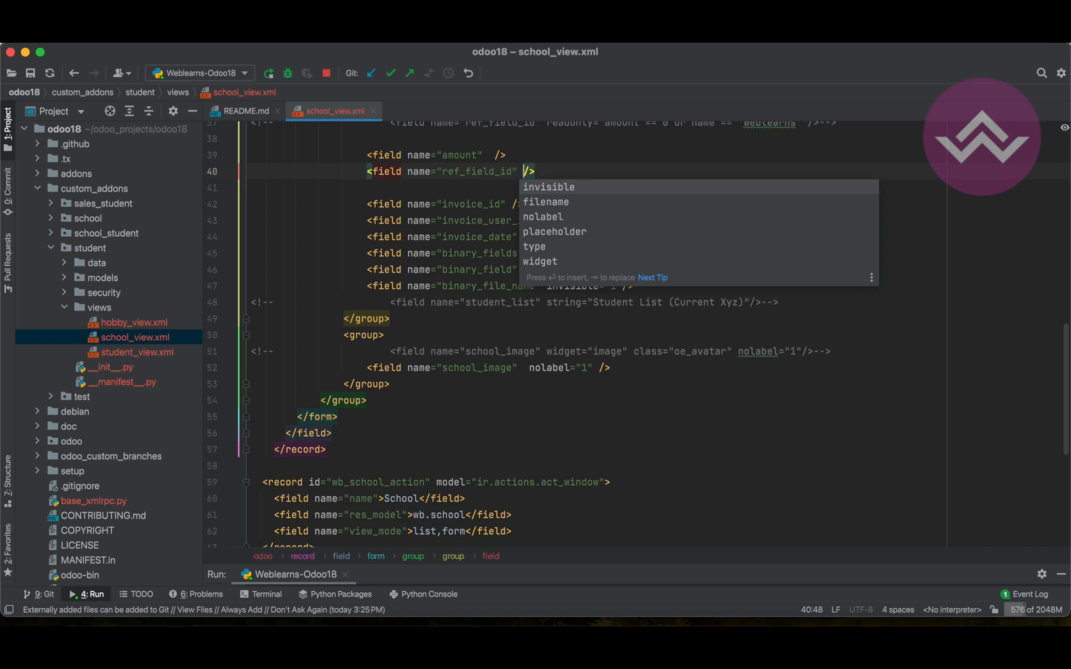
pyautogui.write('attrs="{')
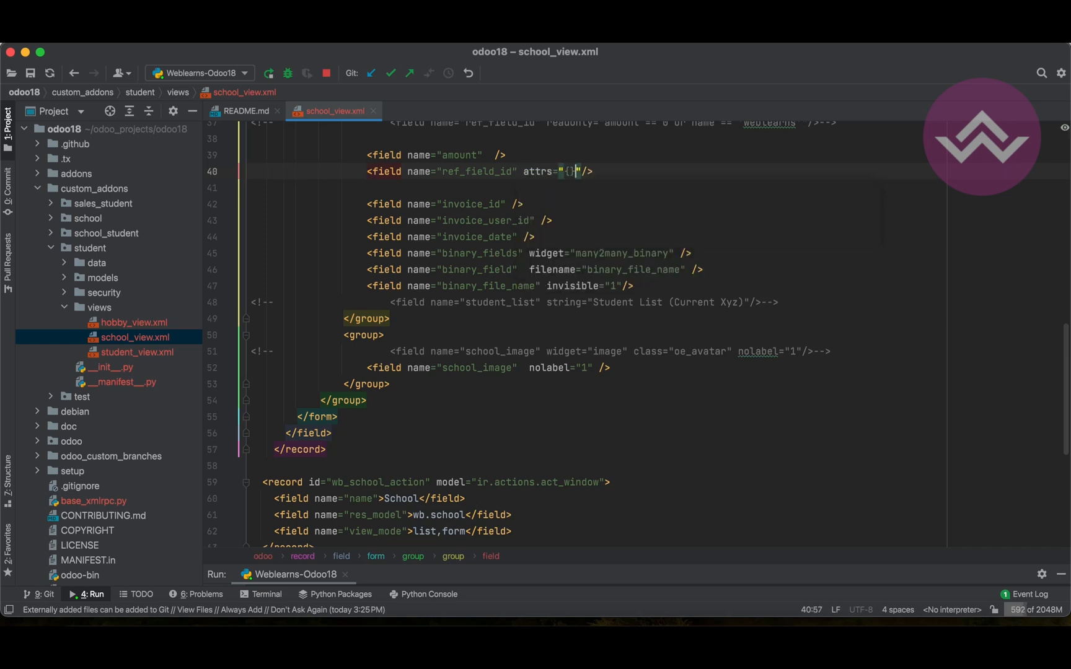
pyautogui.write("invisible':[")
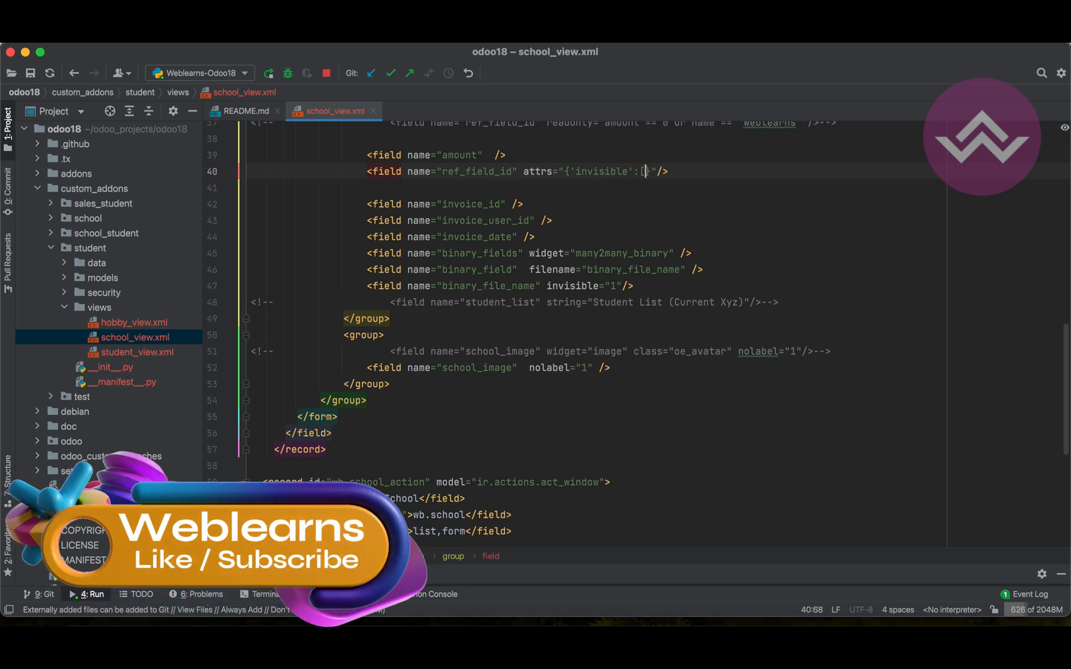
pyautogui.write('()')
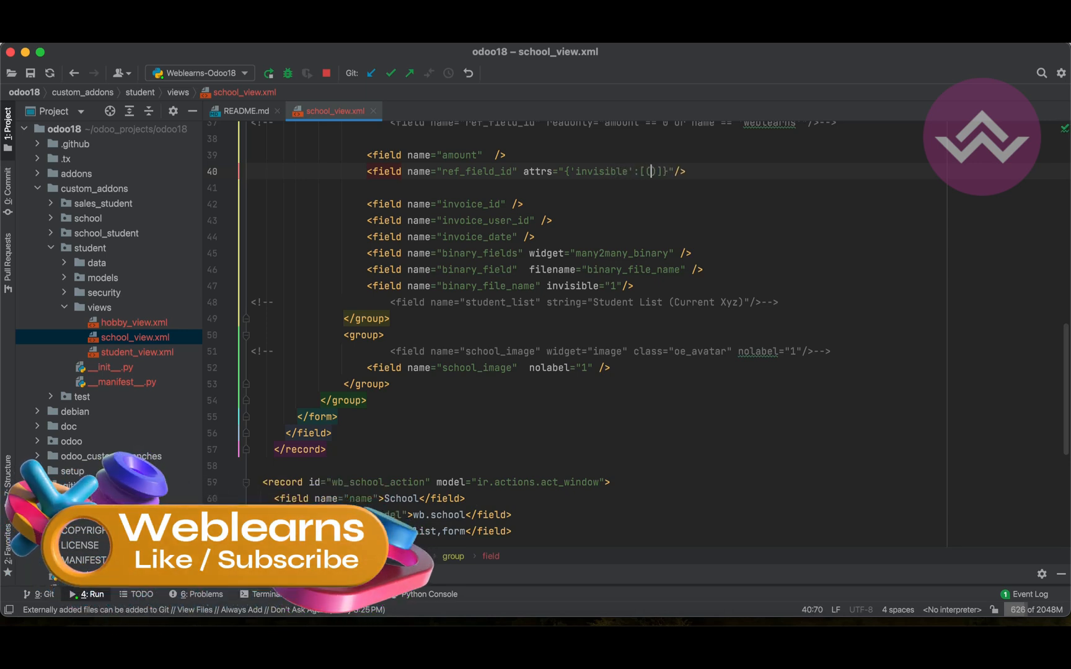
pyautogui.write("amou'")
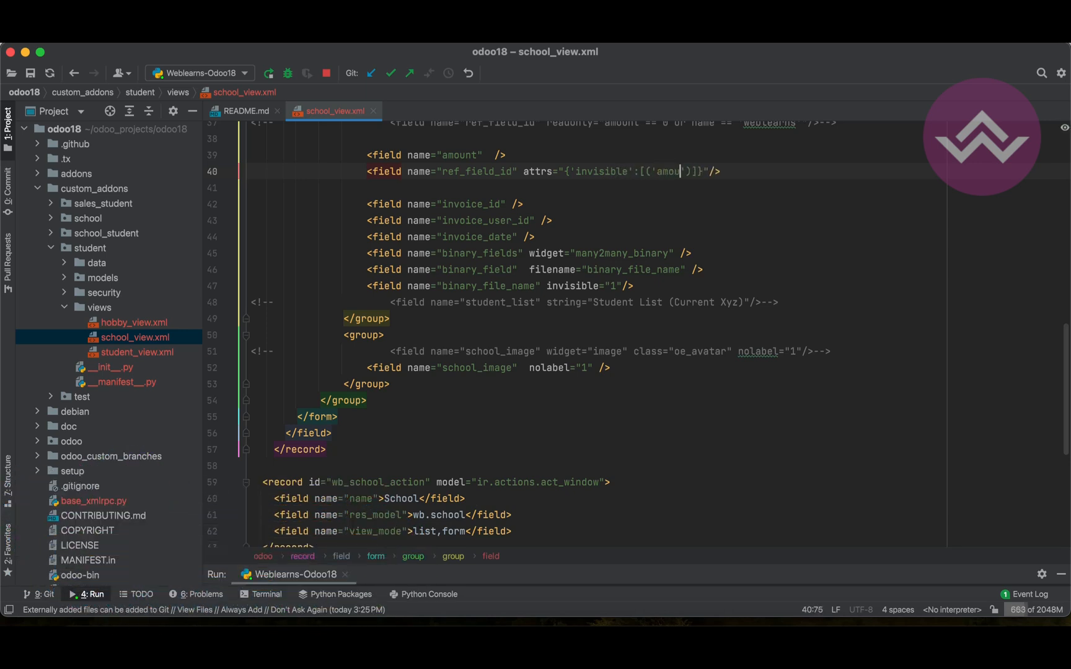
pyautogui.write("nt','=', 0")
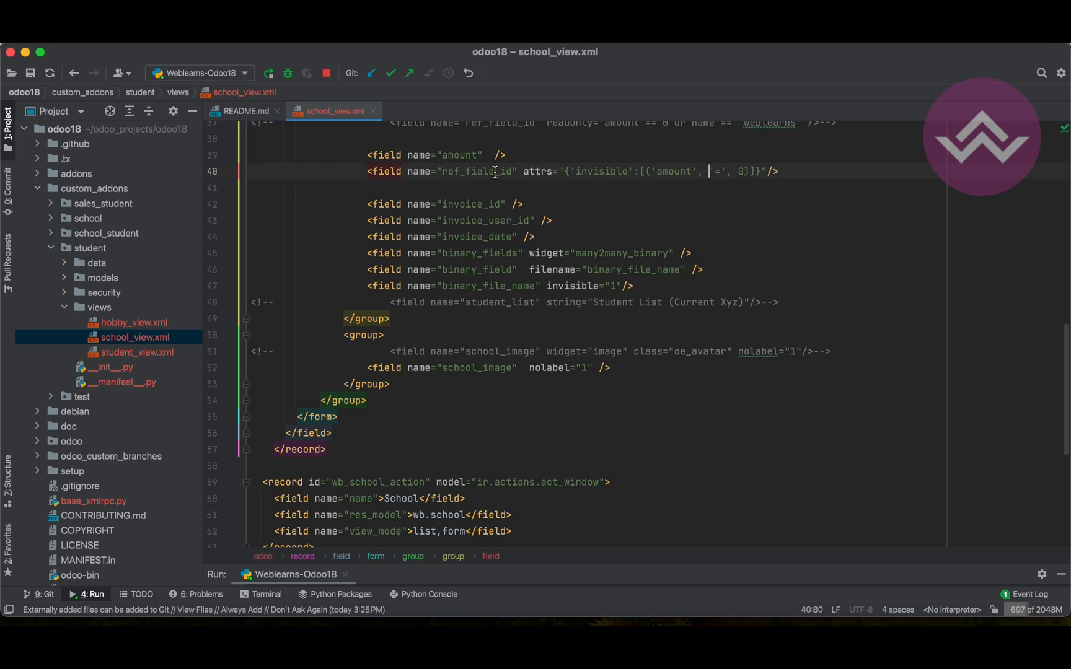
pyautogui.click(326, 73)
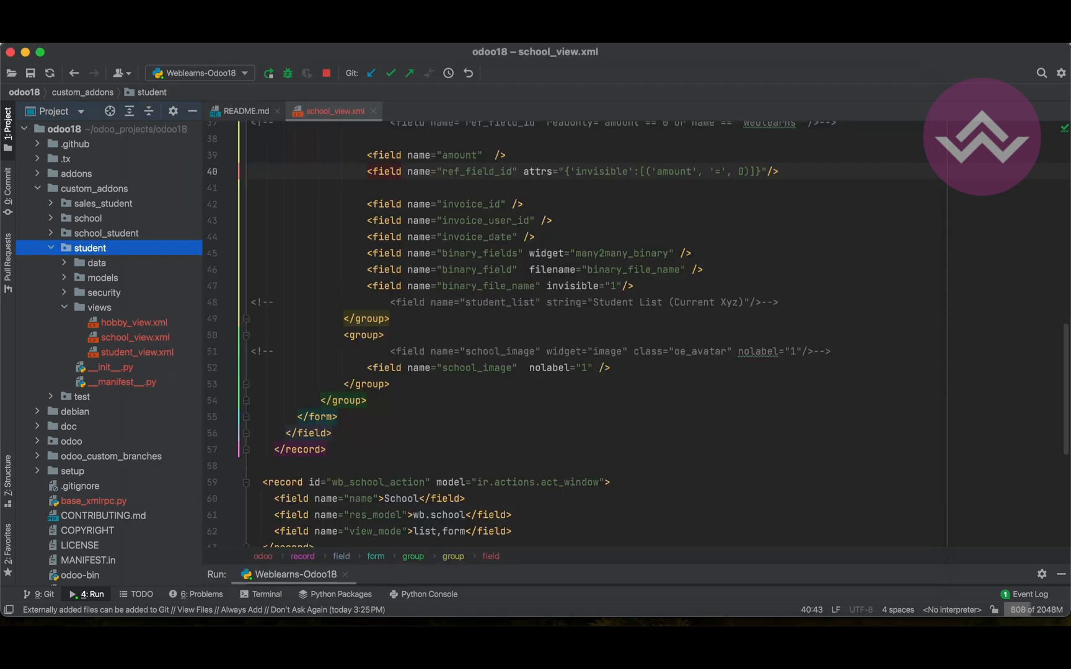
# Rerun the Odoo server and highlight the ParseError saying attrs is unused since 17.0
pyautogui.click(267, 73)
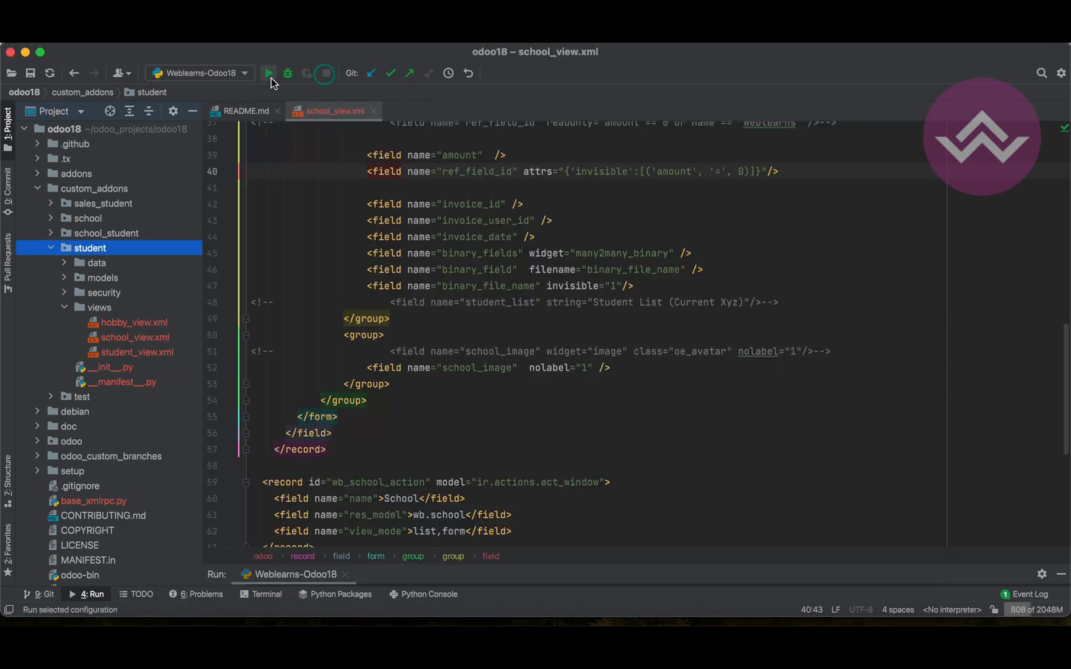
pyautogui.click(268, 73)
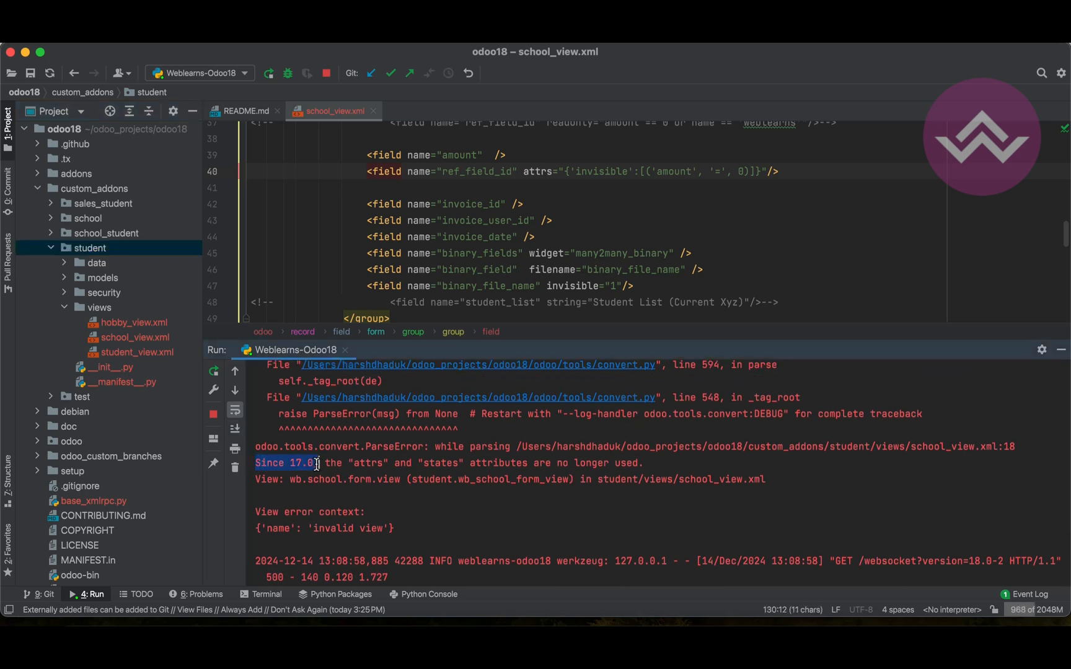
pyautogui.click(367, 463)
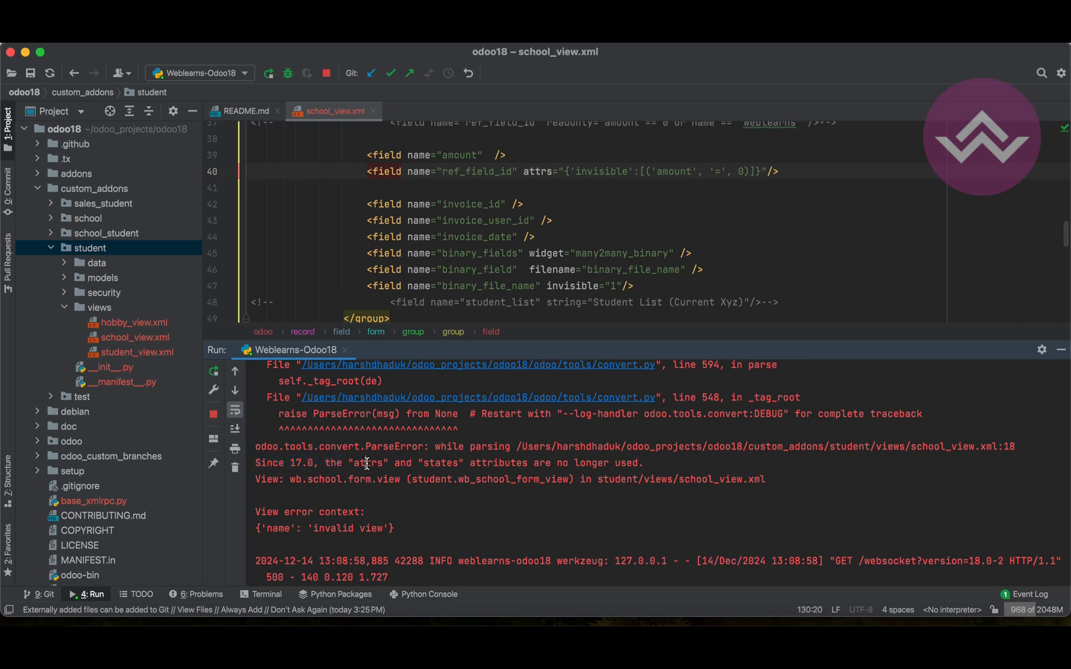
pyautogui.doubleClick(441, 462)
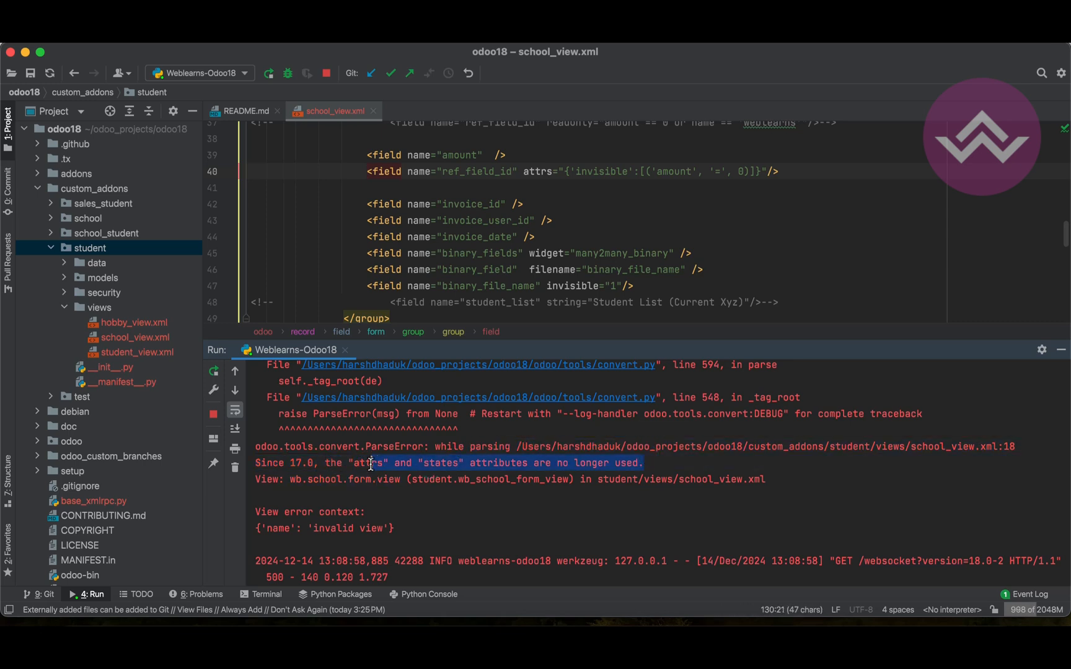
pyautogui.doubleClick(368, 463)
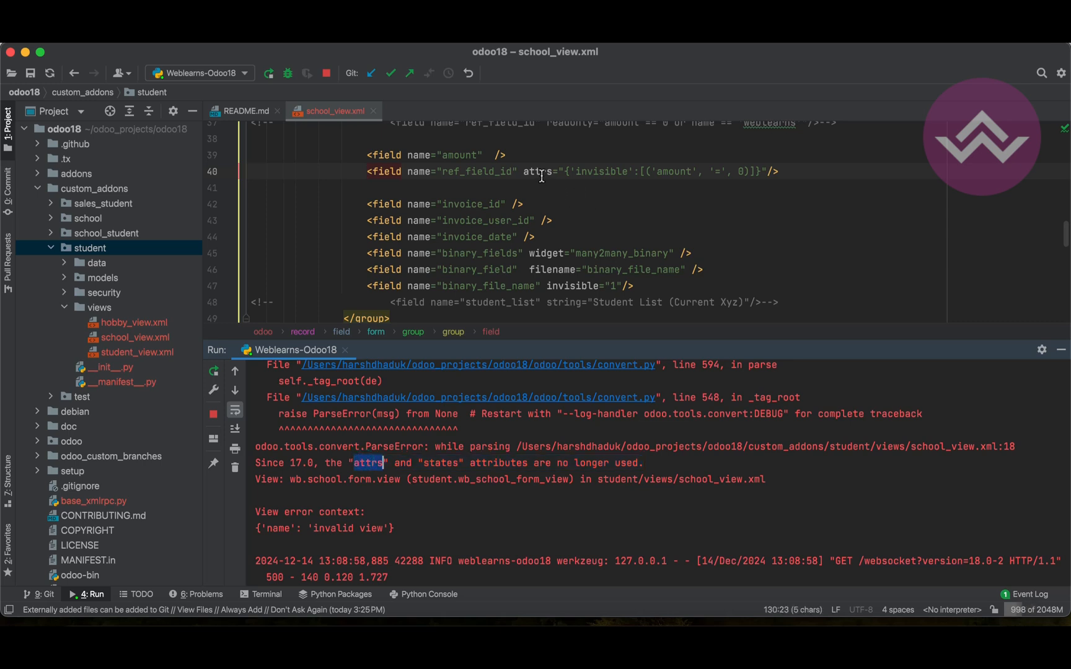
pyautogui.doubleClick(537, 171)
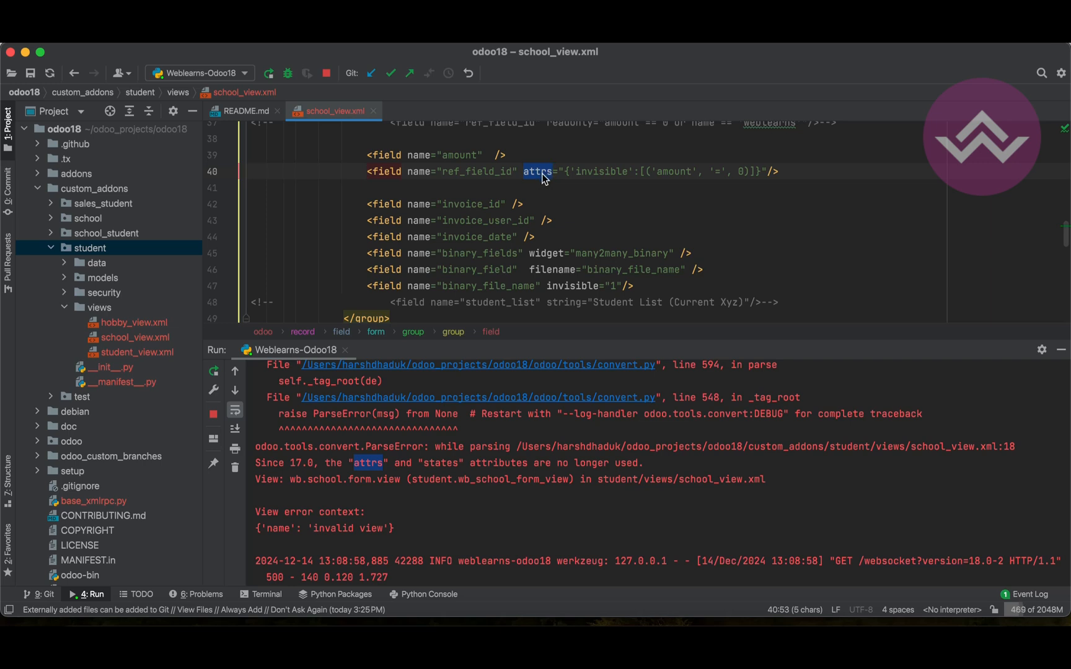
pyautogui.moveTo(604, 258)
pyautogui.write('<field name="ref_field_id" invisible = "amount = 0"/>')
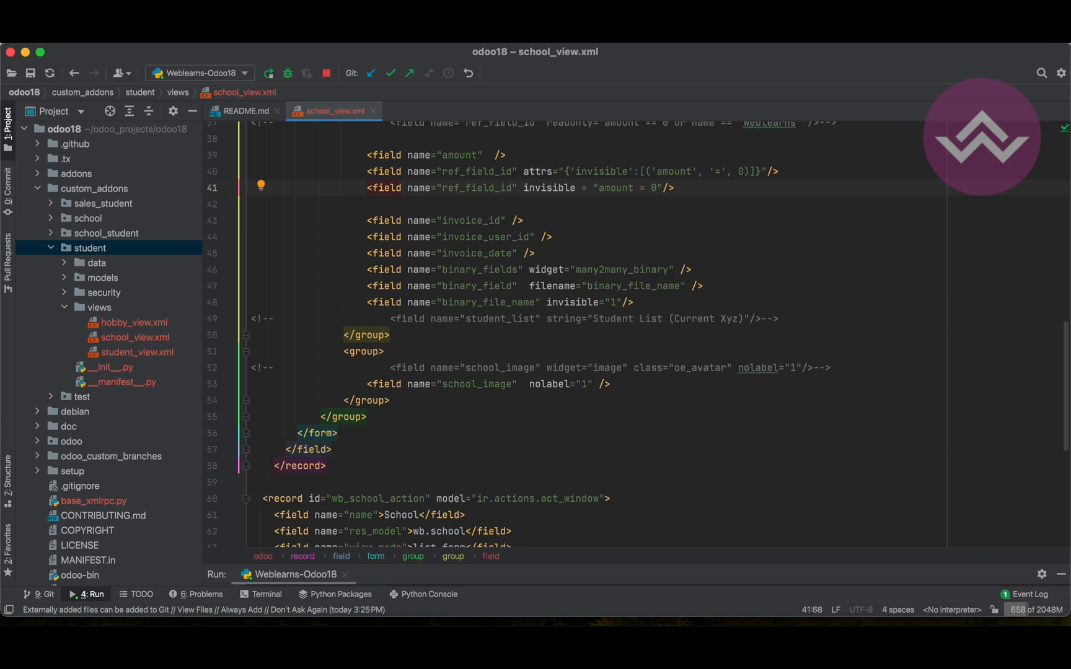
# Fix the new ref_field_id condition to invisible="amount == 0" and rerun the server
pyautogui.doubleClick(614, 188)
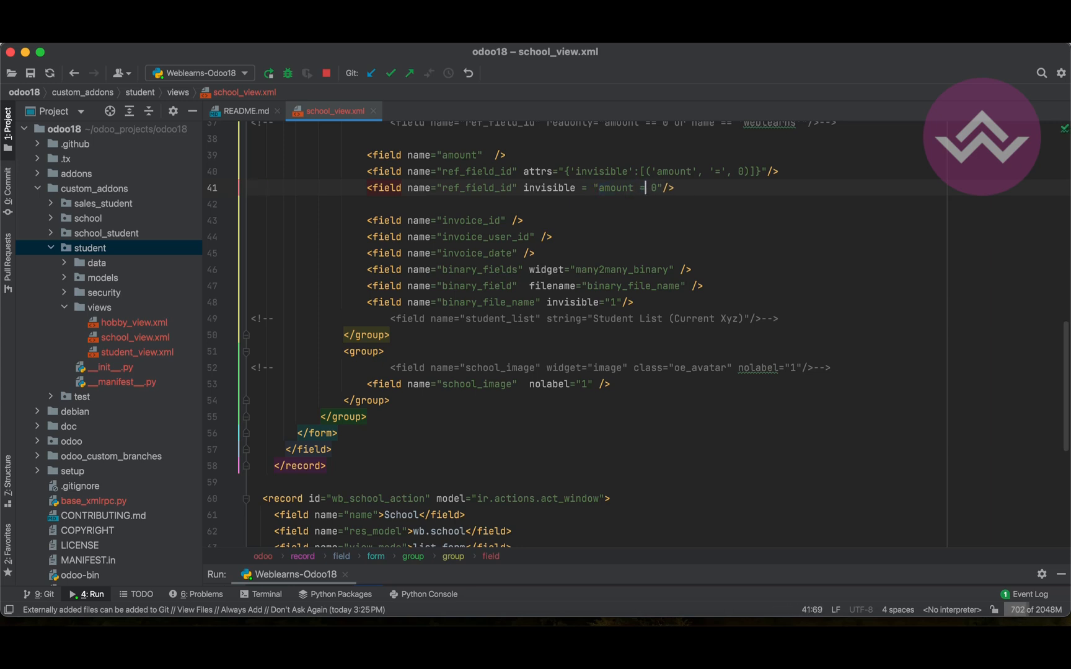
pyautogui.write('=')
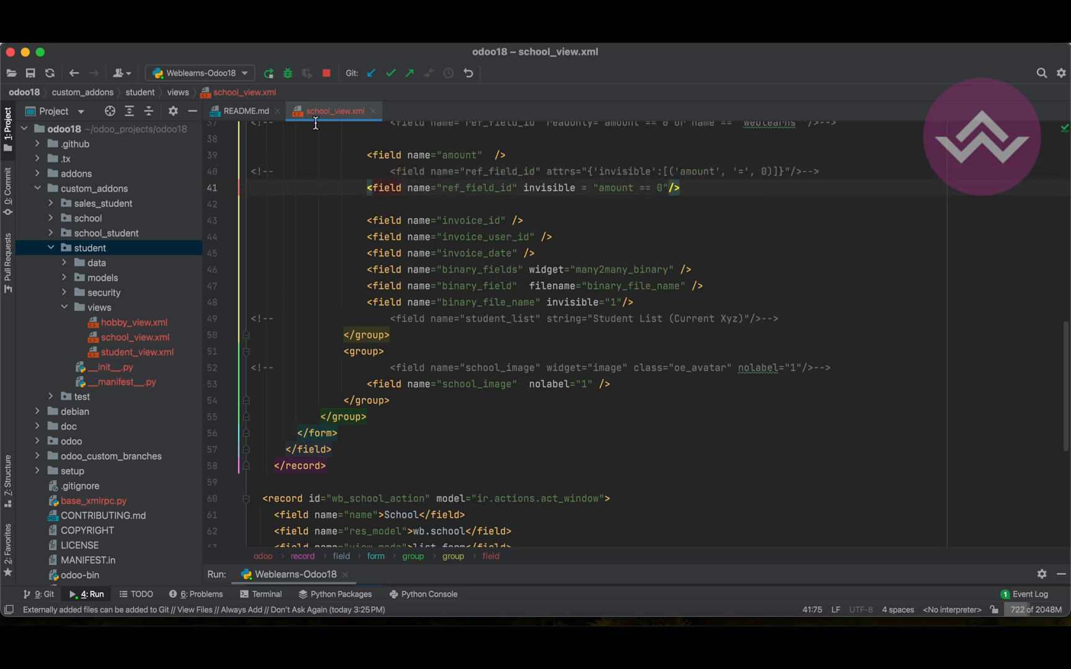
pyautogui.click(267, 73)
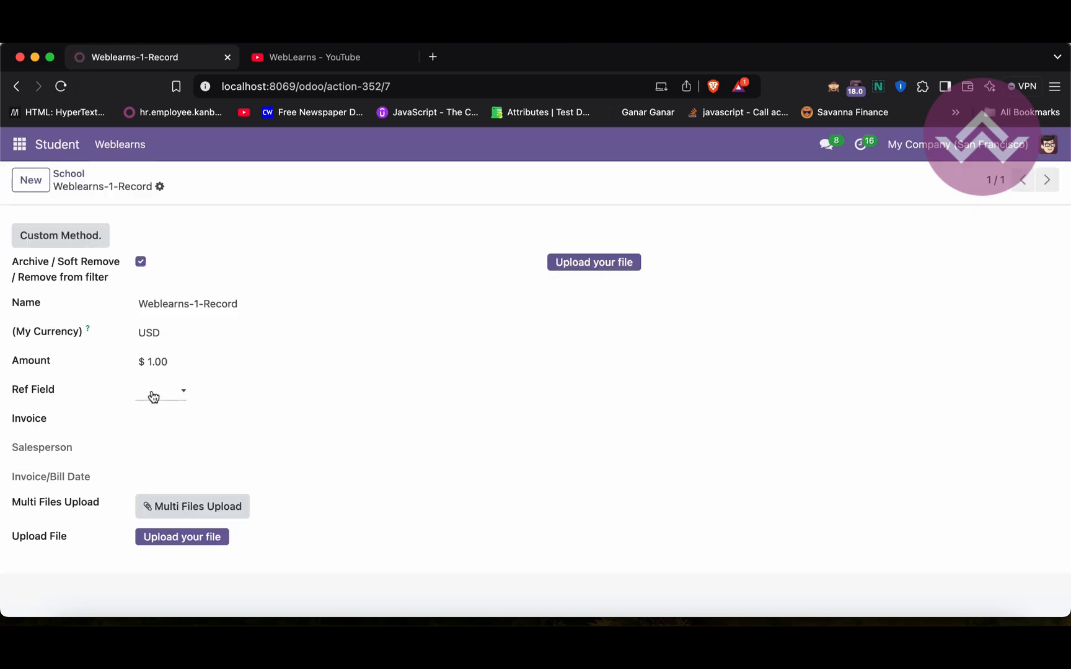
# Change the Weblearns-1-Record Amount to 0 so Ref Field is hidden
pyautogui.click(157, 361)
pyautogui.write('0')
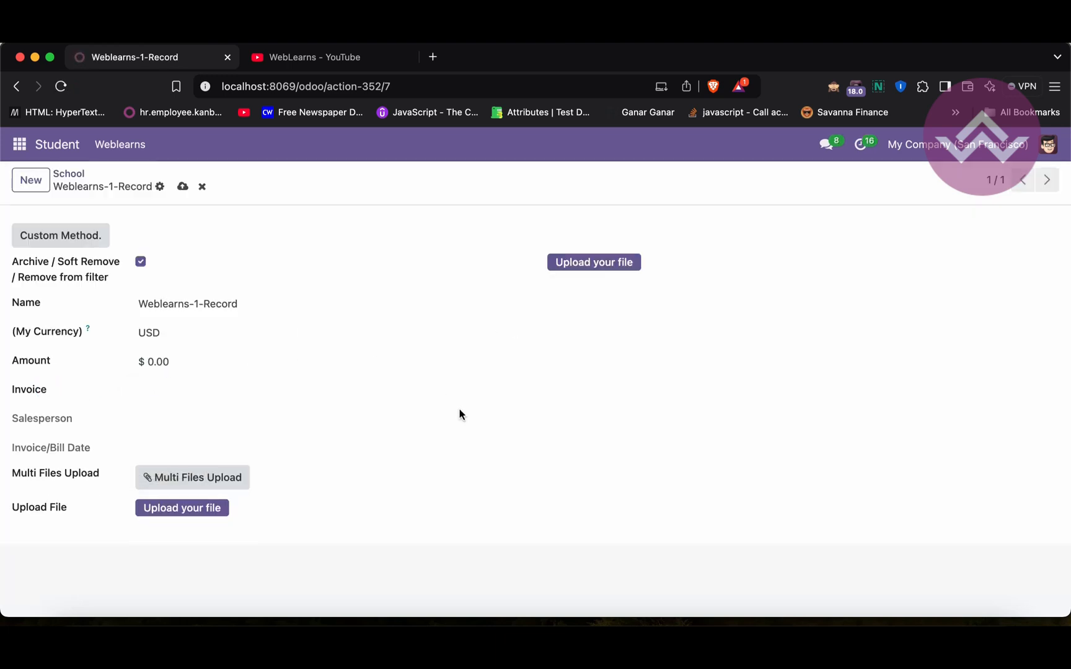
pyautogui.moveTo(29, 376)
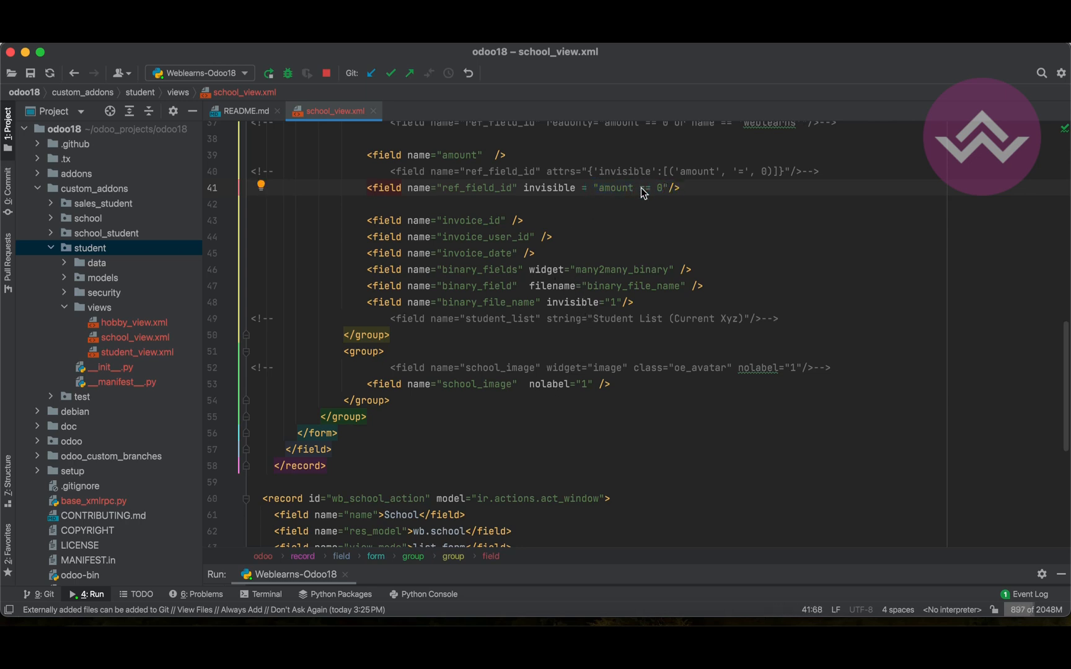
# Replace the amount condition on ref_field_id with invisible="1"
pyautogui.doubleClick(548, 188)
pyautogui.write('1')
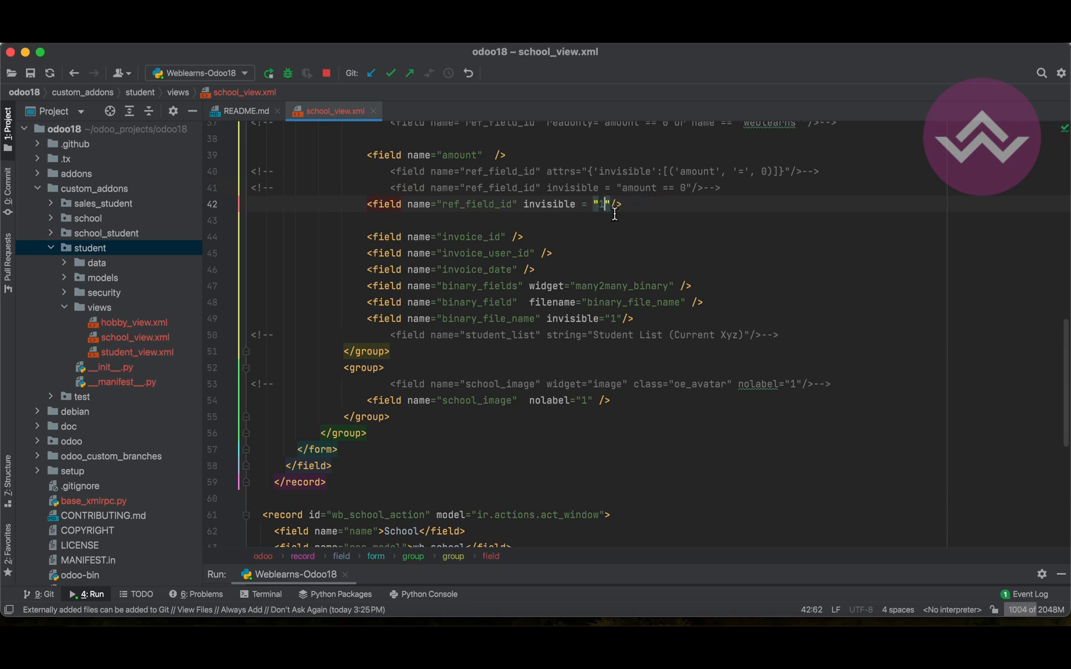
pyautogui.moveTo(715, 261)
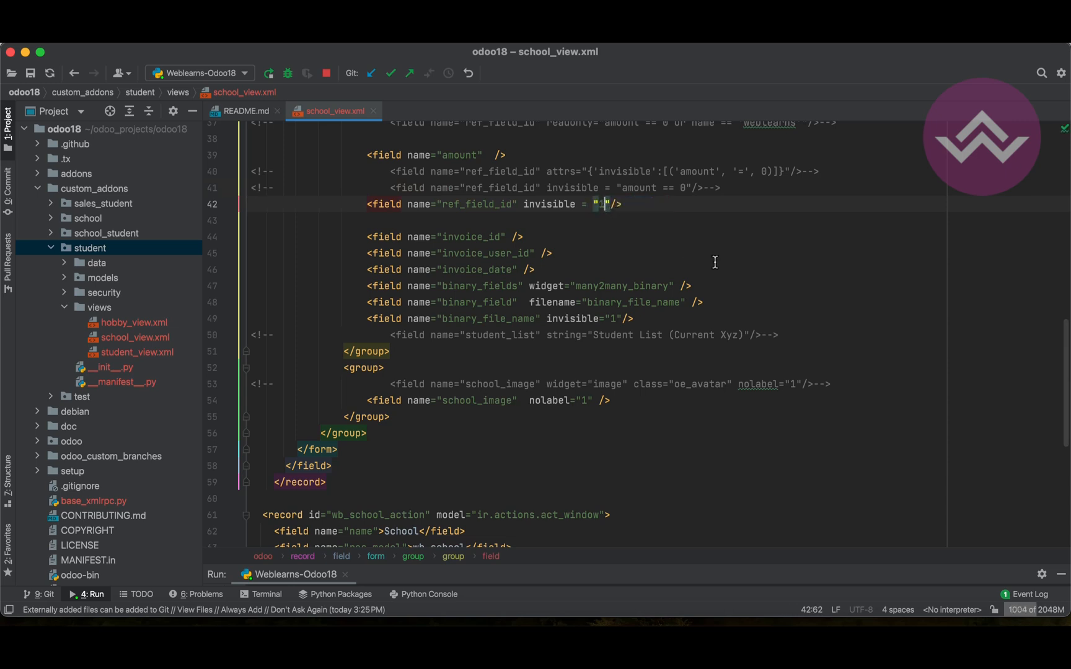
pyautogui.press('backspace')
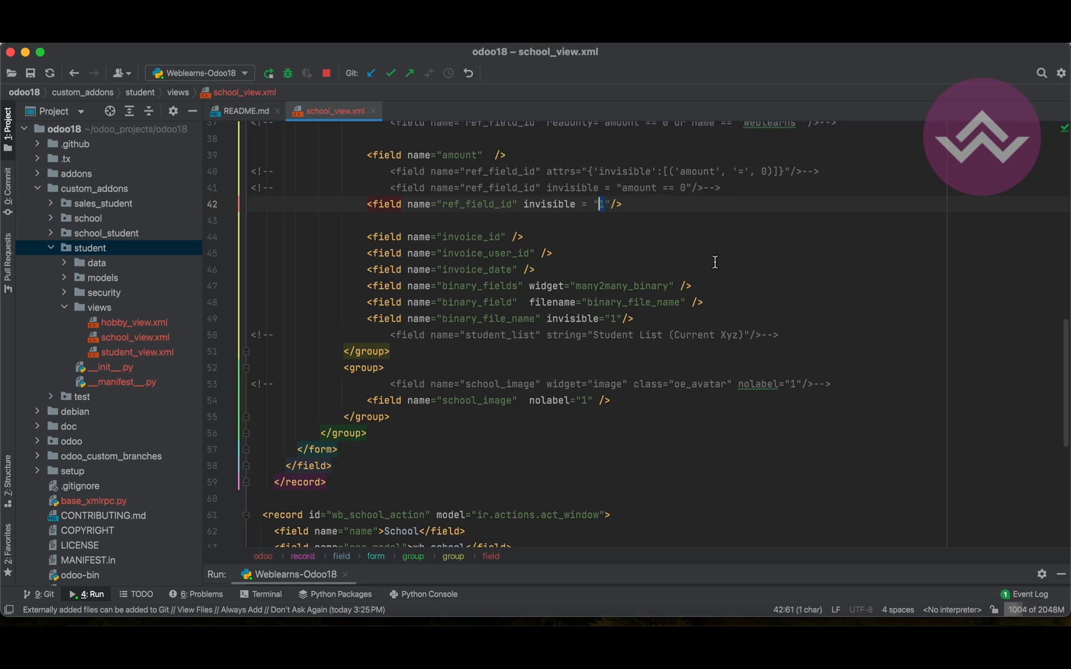
pyautogui.write('0')
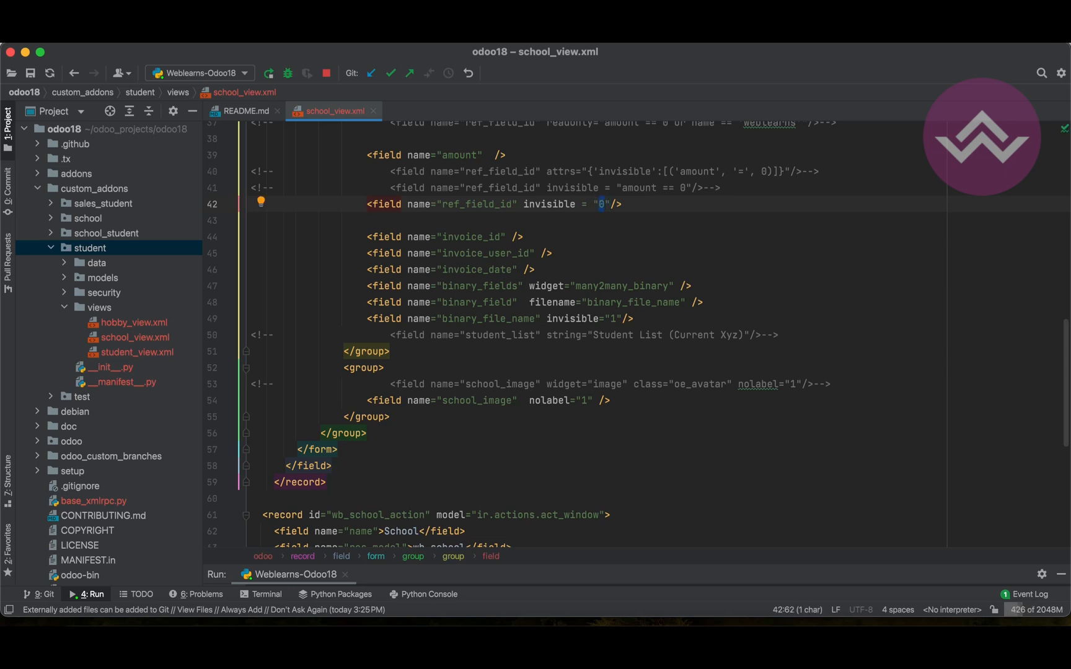
pyautogui.write('1')
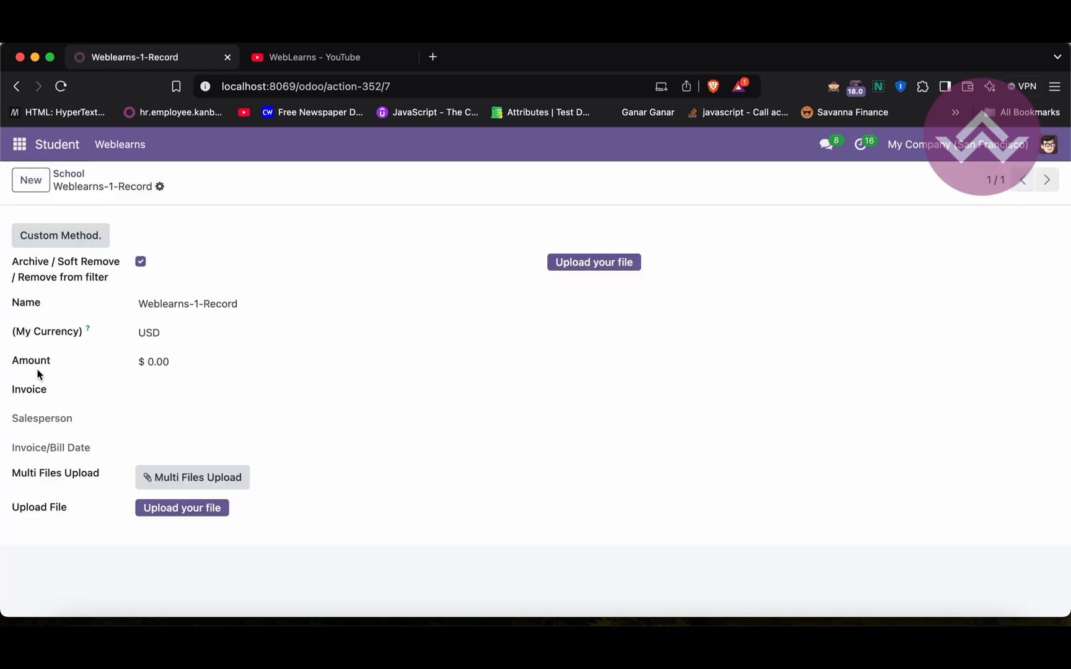
# Enter 11 as the record's Amount
pyautogui.write('11')
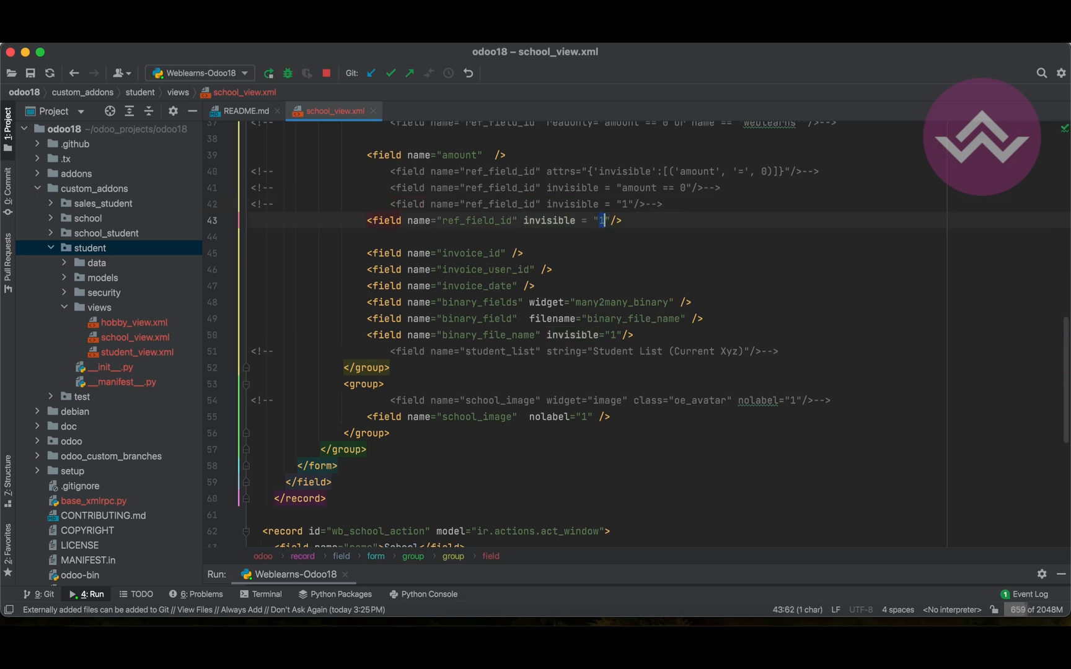
# Set ref_field_id invisible to "amount == 0 or name == 'Weblearns'" and restart the server
pyautogui.write('amount ==')
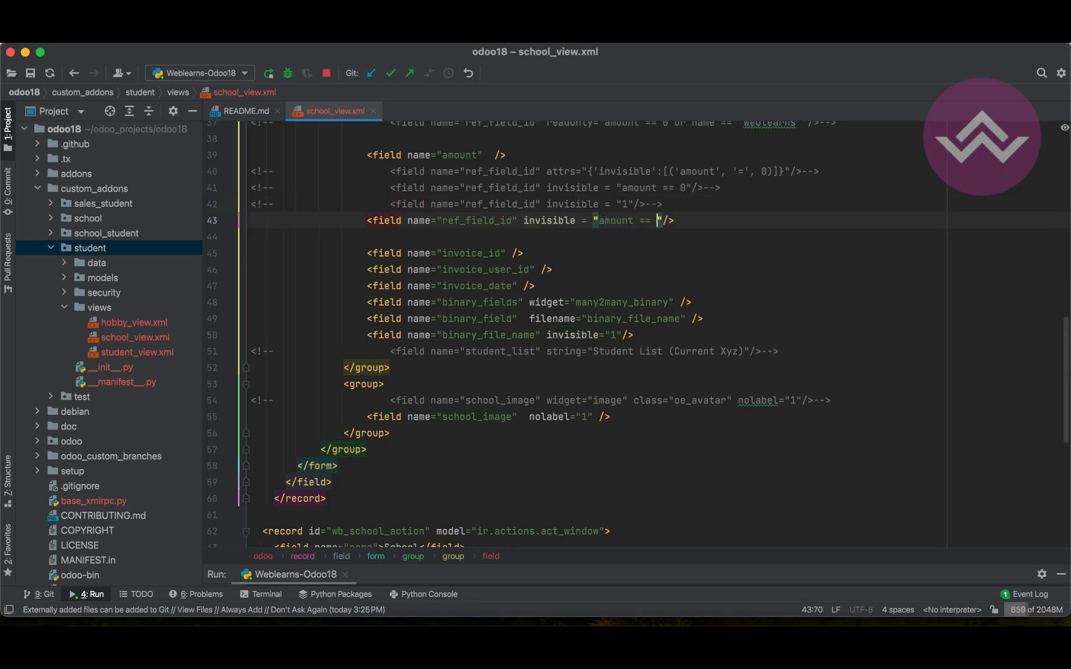
pyautogui.write('0 or')
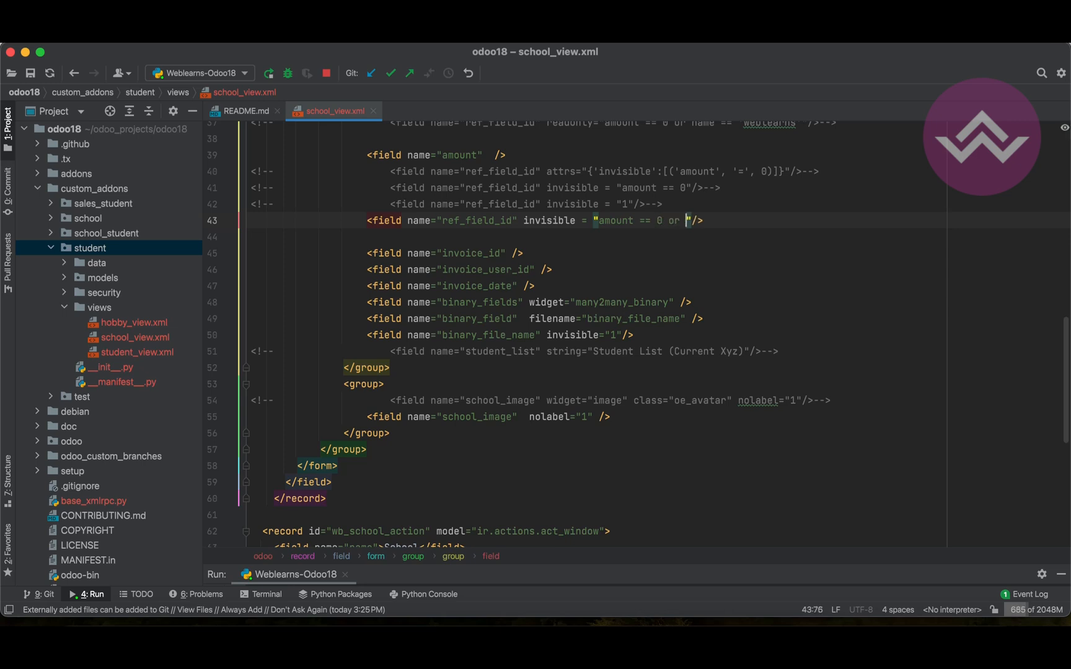
pyautogui.write('name =')
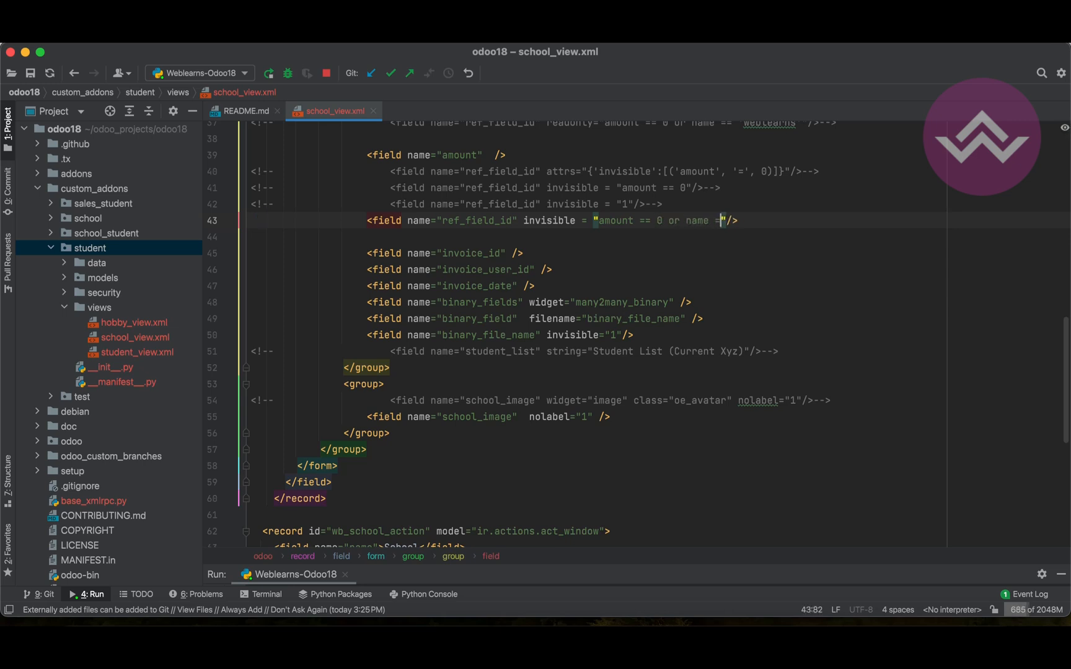
pyautogui.write("We'")
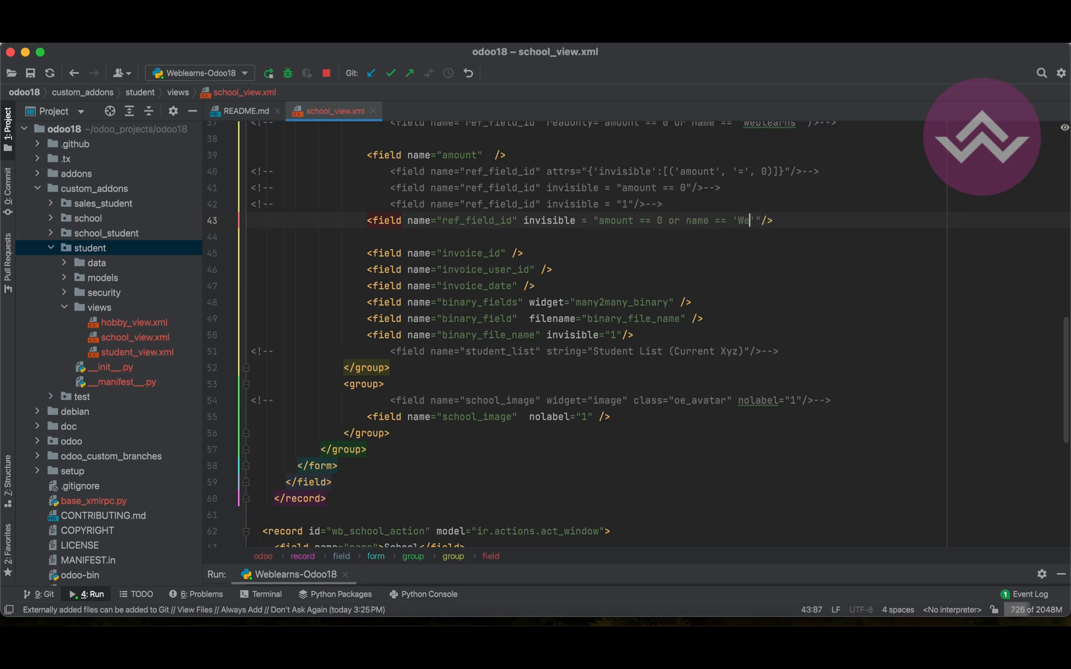
pyautogui.write('blearns')
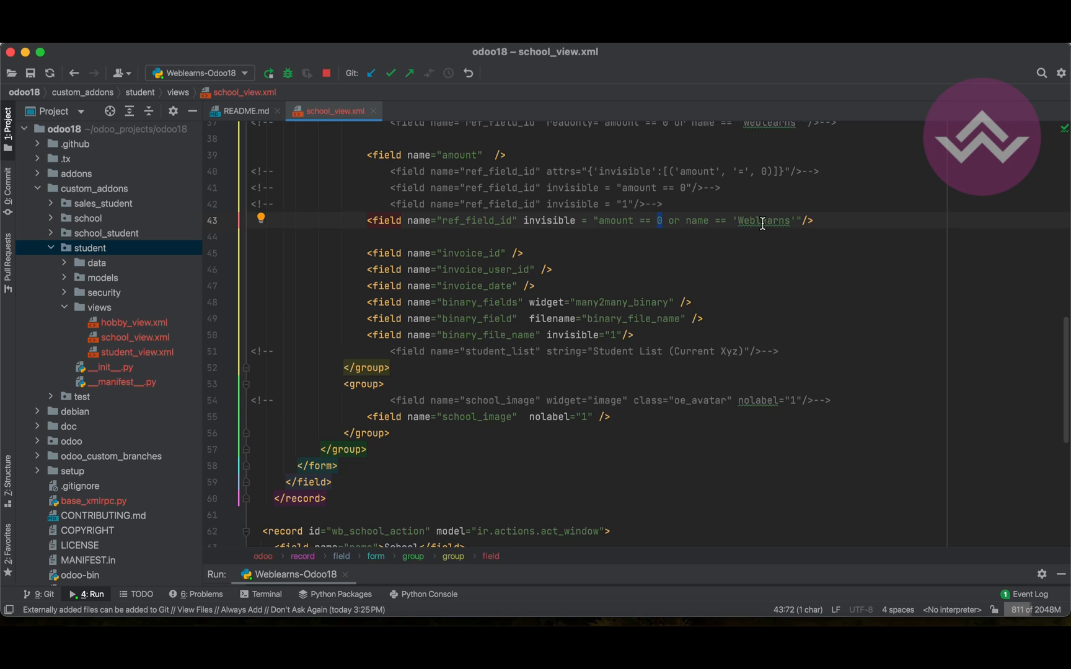
pyautogui.click(697, 220)
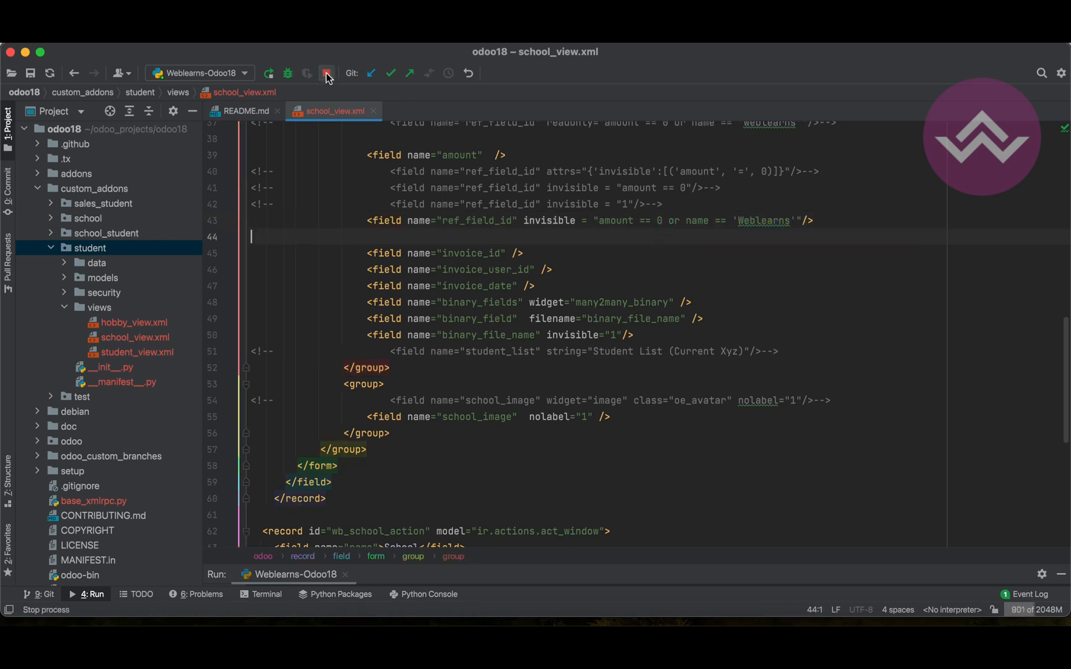
pyautogui.click(326, 73)
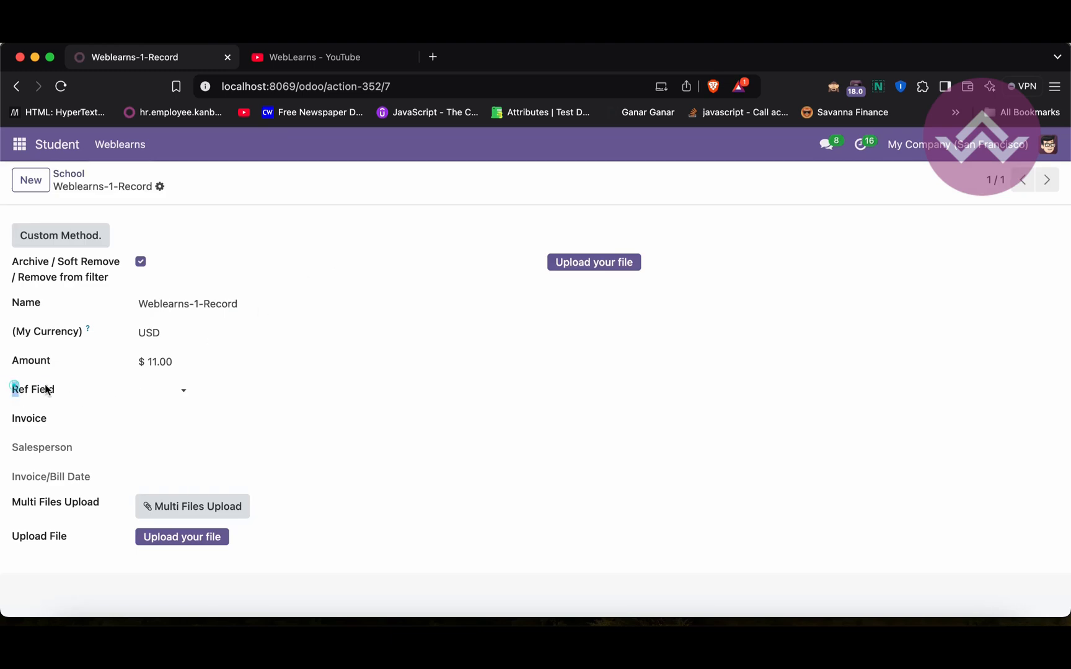
# Set the record's Amount to 0, restore it to 11, and rename the record Weblearns
pyautogui.doubleClick(33, 389)
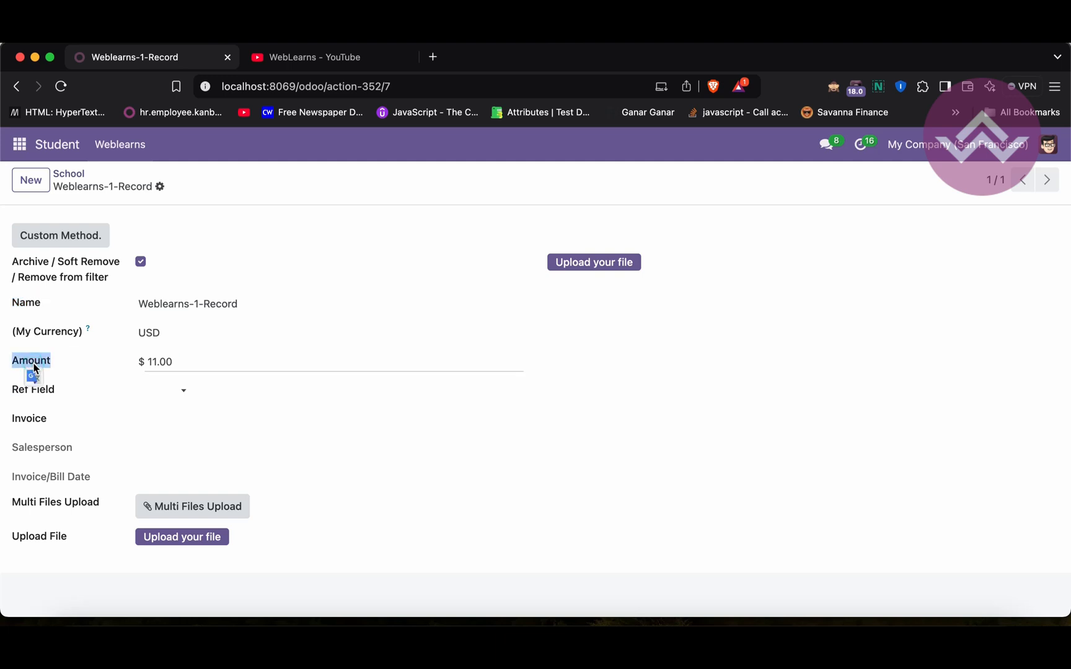
pyautogui.write('0')
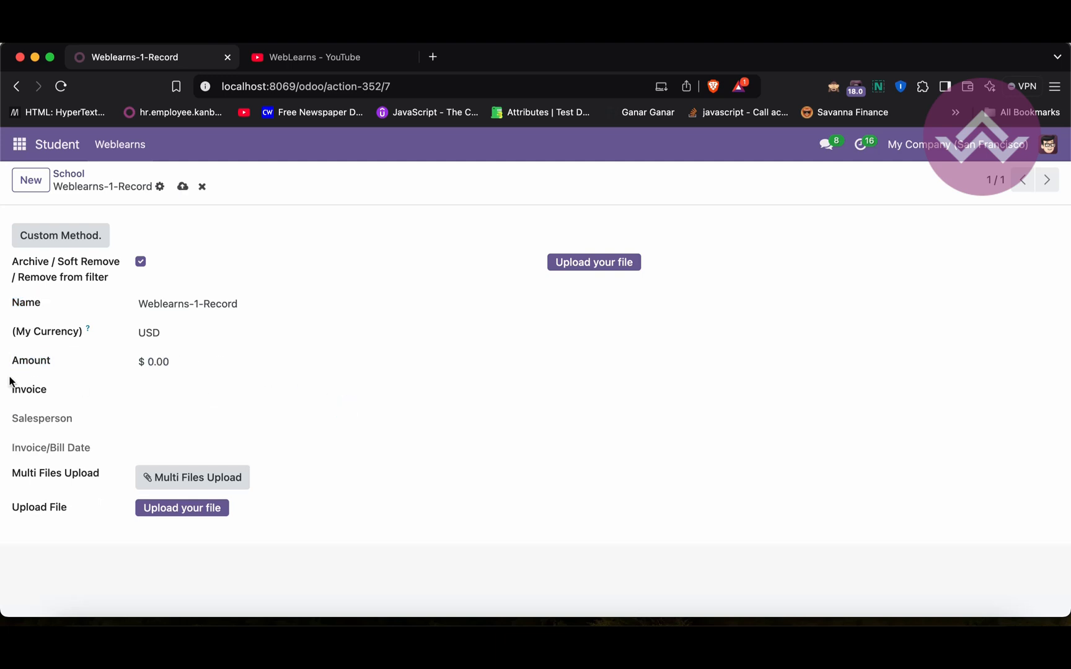
pyautogui.write('11')
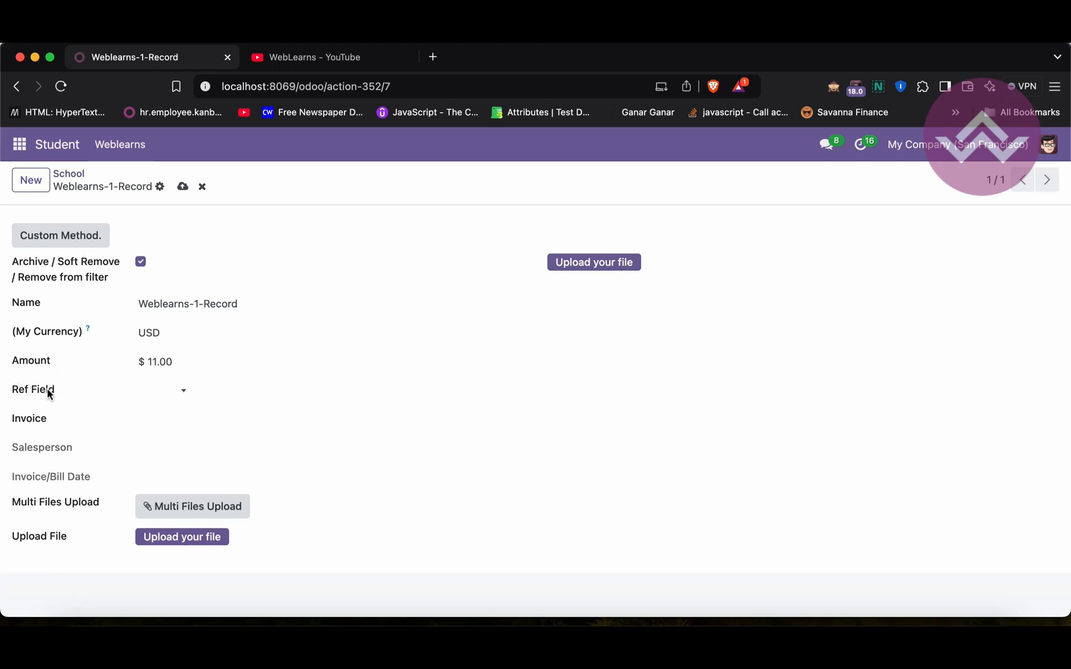
pyautogui.click(189, 303)
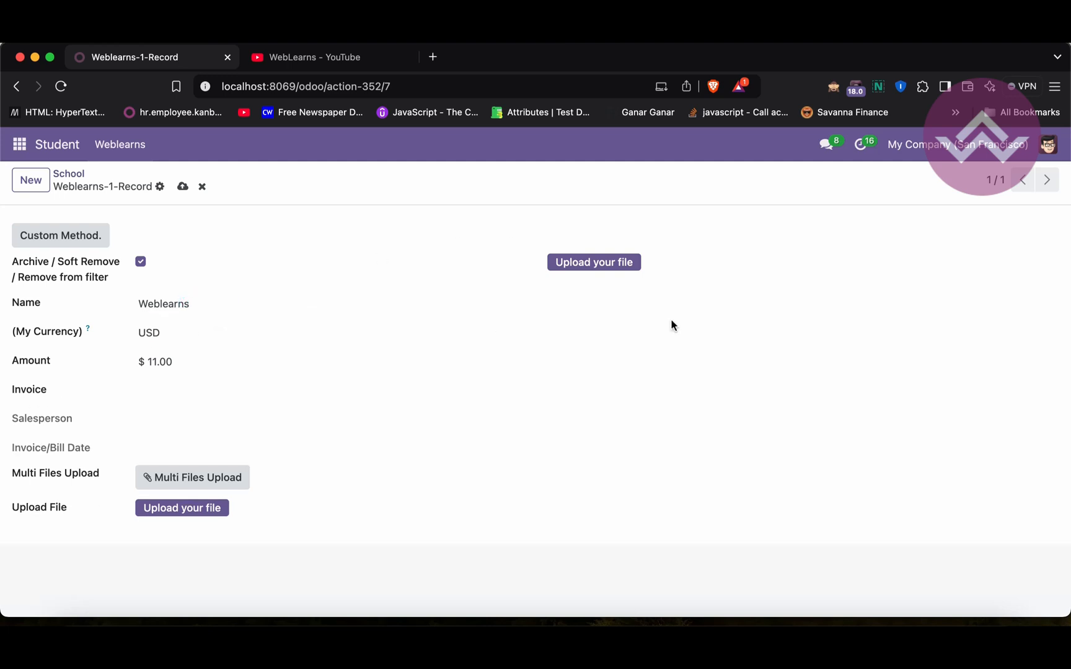
pyautogui.moveTo(488, 303)
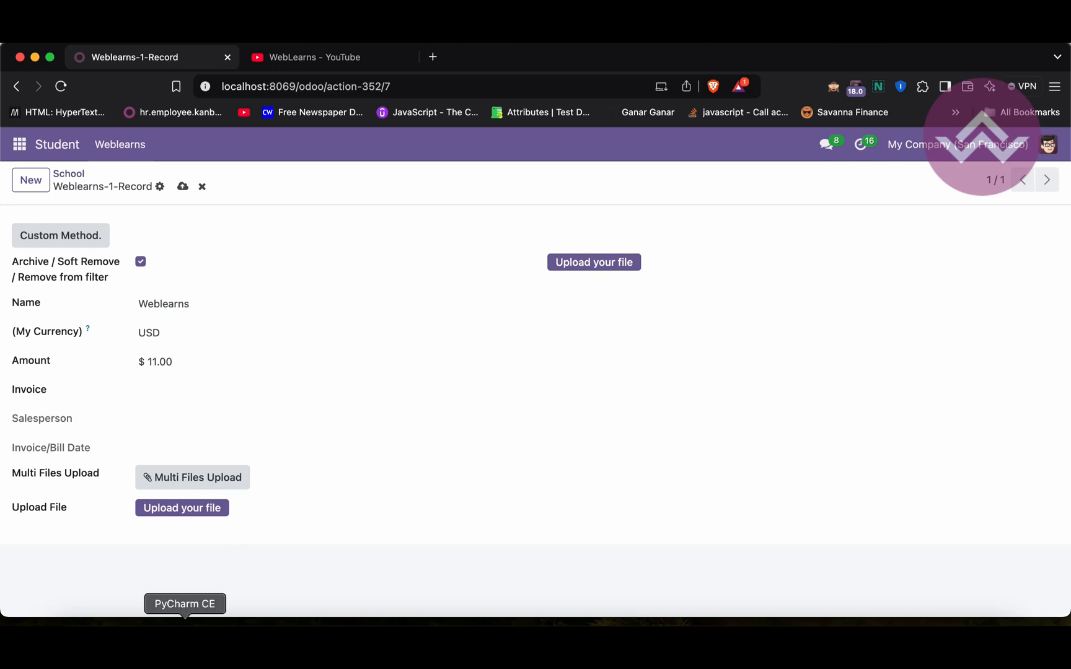
pyautogui.click(185, 603)
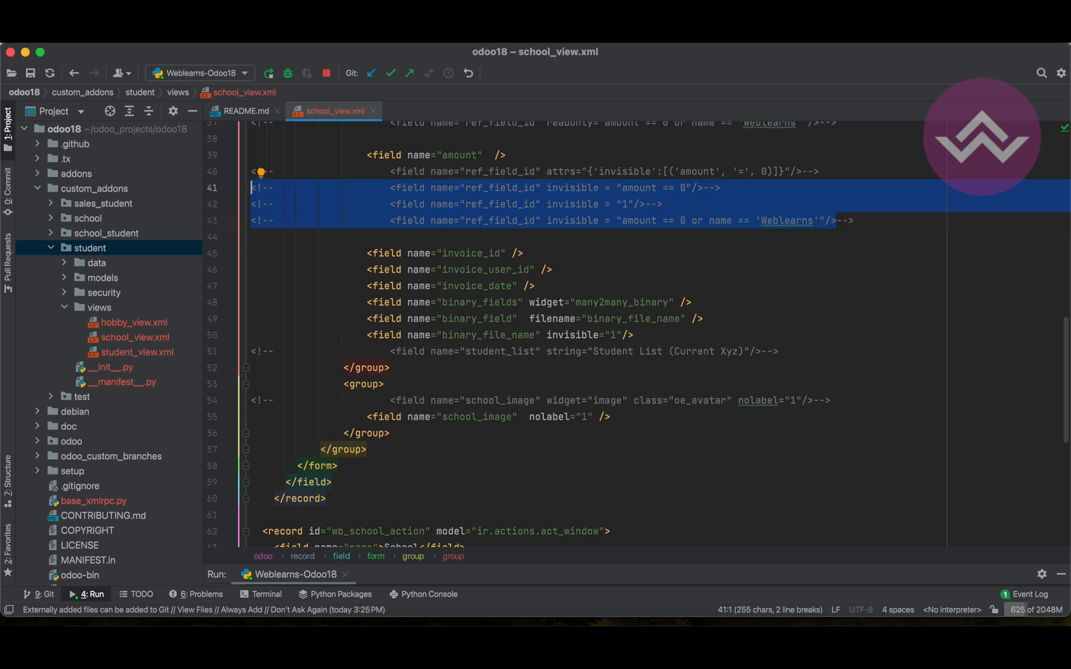
# Remove the stray parentheses from the commented multi-condition ref_field_id line
pyautogui.doubleClick(571, 203)
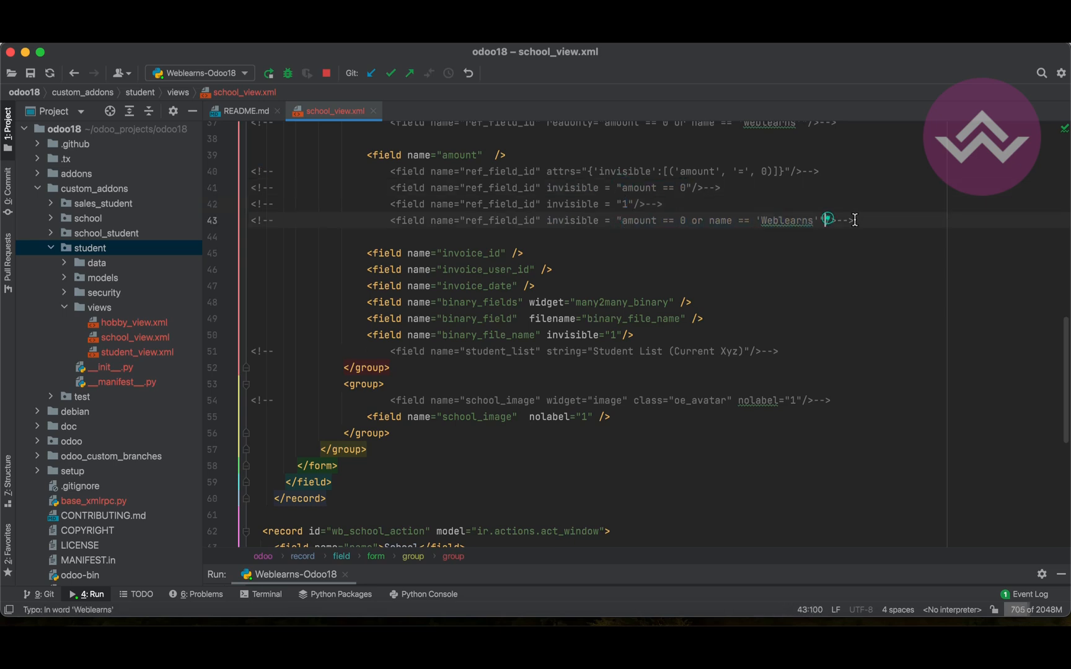
pyautogui.write('()')
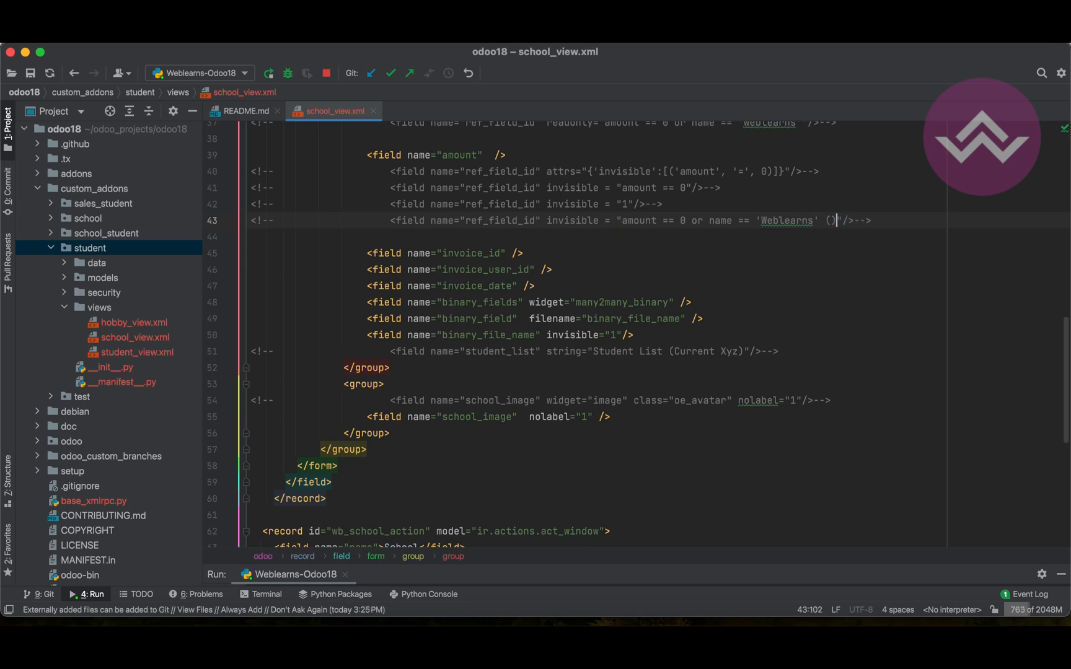
pyautogui.press('Backspace')
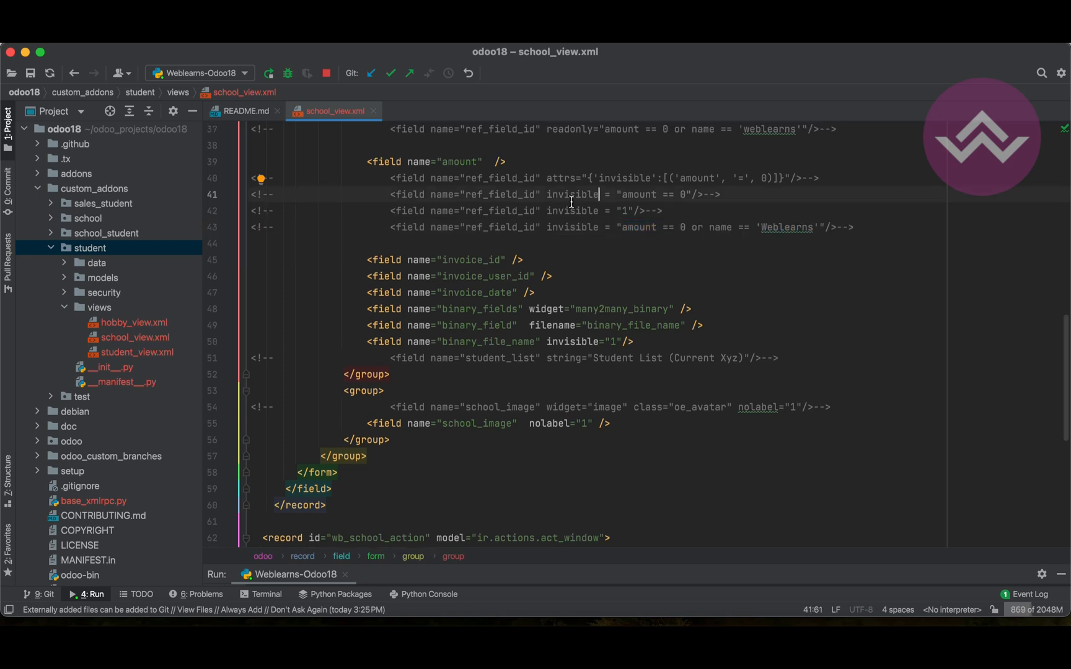
# Highlight the invisible and attrs attributes on lines 40–41 to compare them
pyautogui.doubleClick(562, 178)
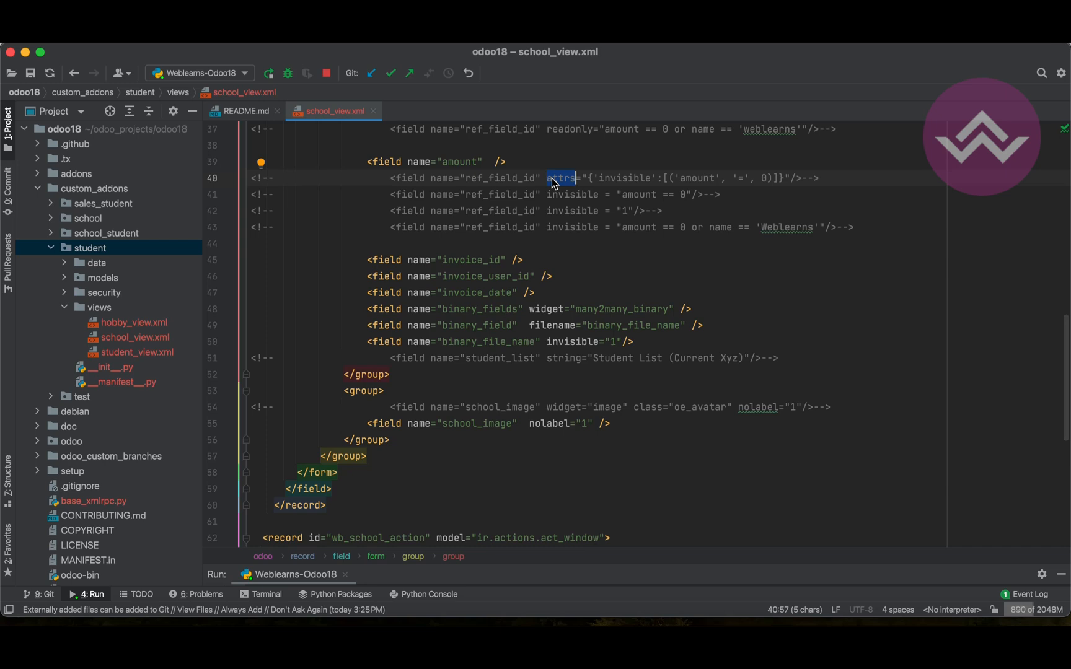
pyautogui.doubleClick(574, 194)
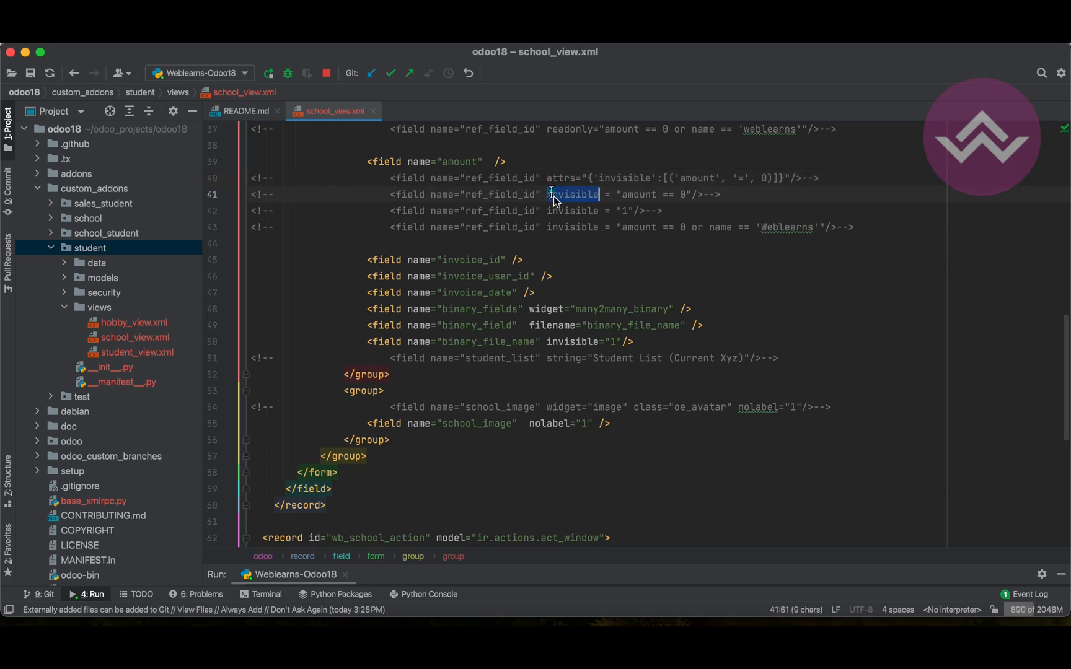
pyautogui.doubleClick(572, 227)
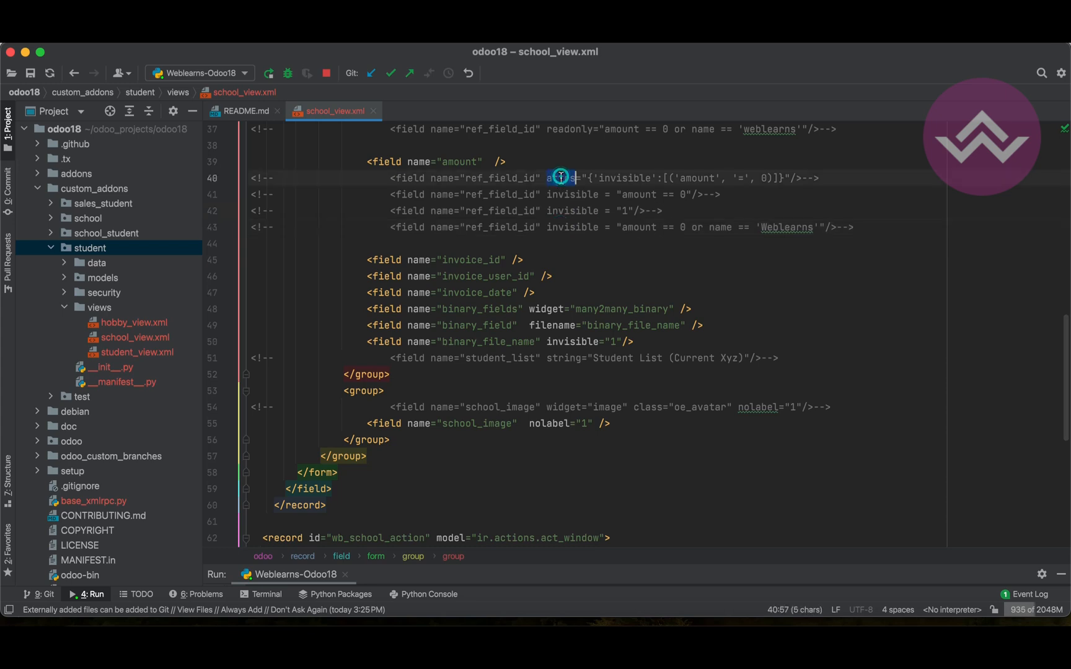
pyautogui.doubleClick(560, 178)
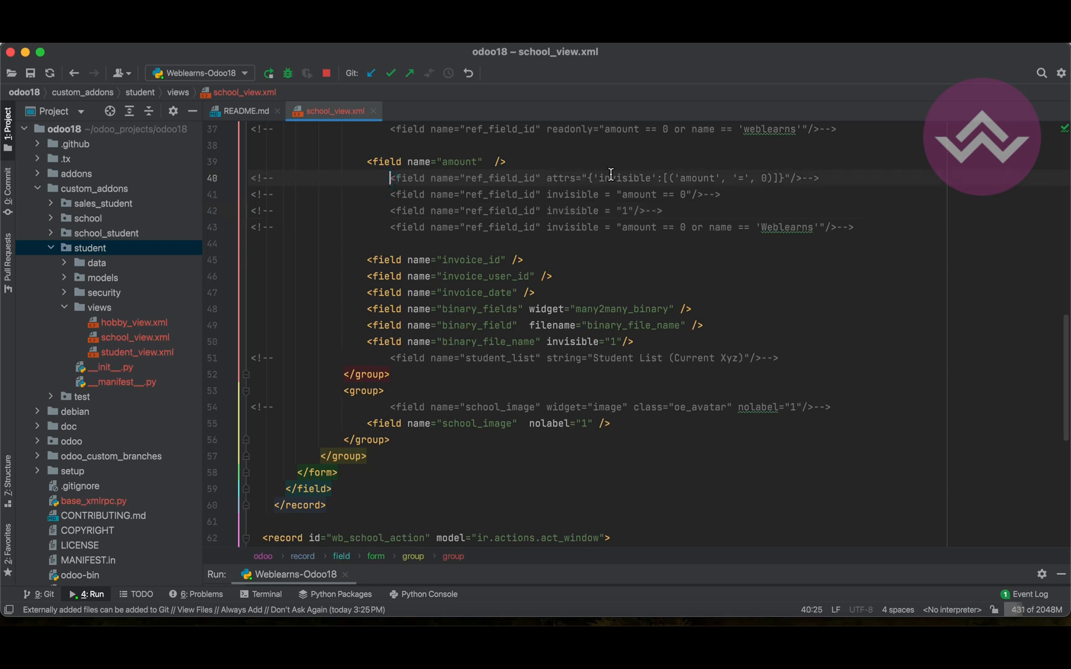
pyautogui.doubleClick(560, 179)
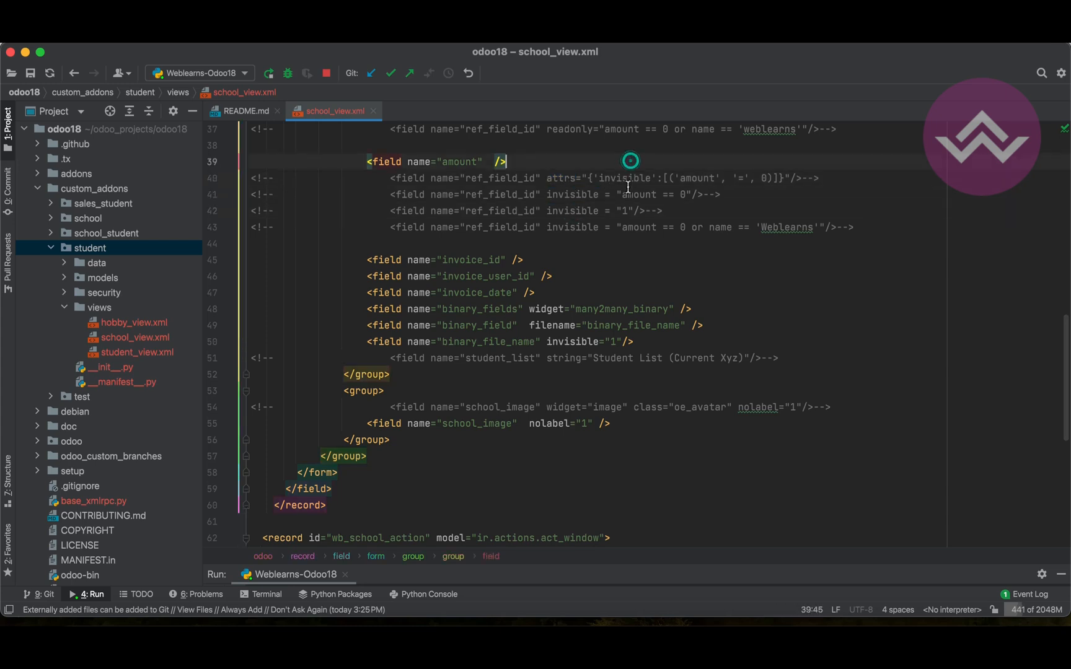
pyautogui.click(523, 260)
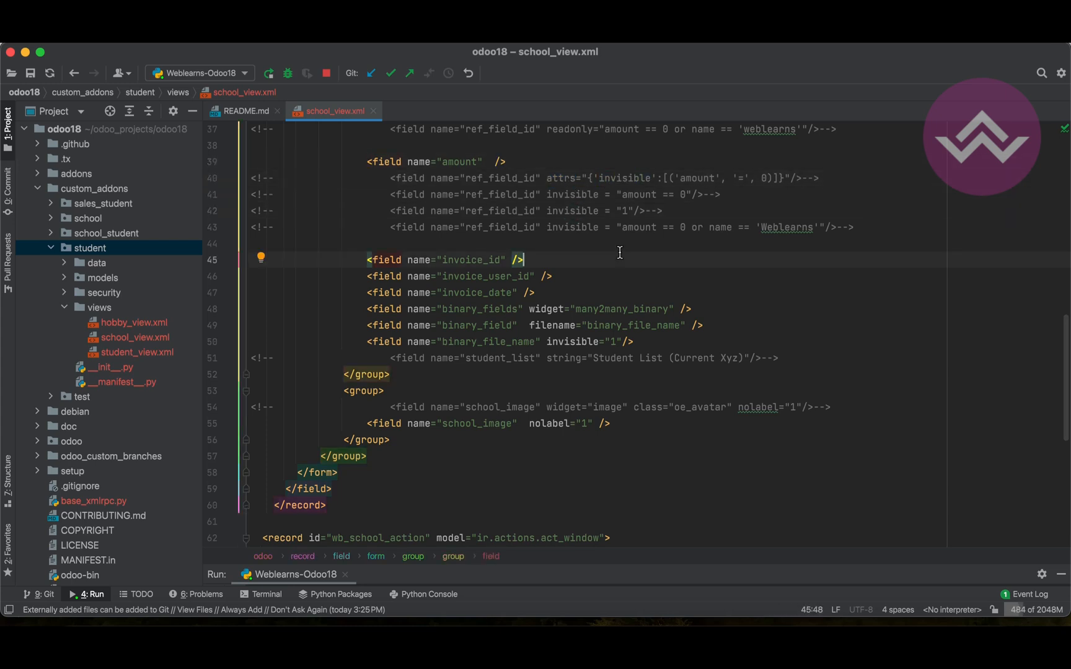